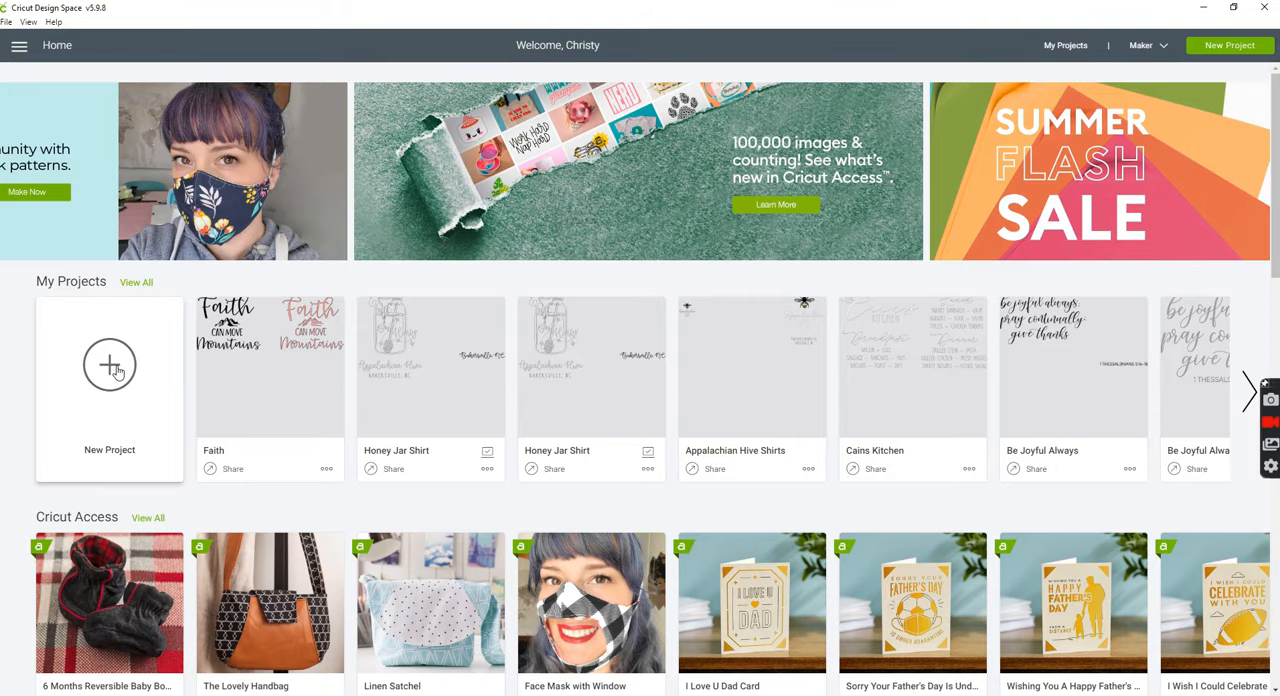
# Start a new project with a brown circle placed near the top-left of the canvas.
pyautogui.click(108, 364)
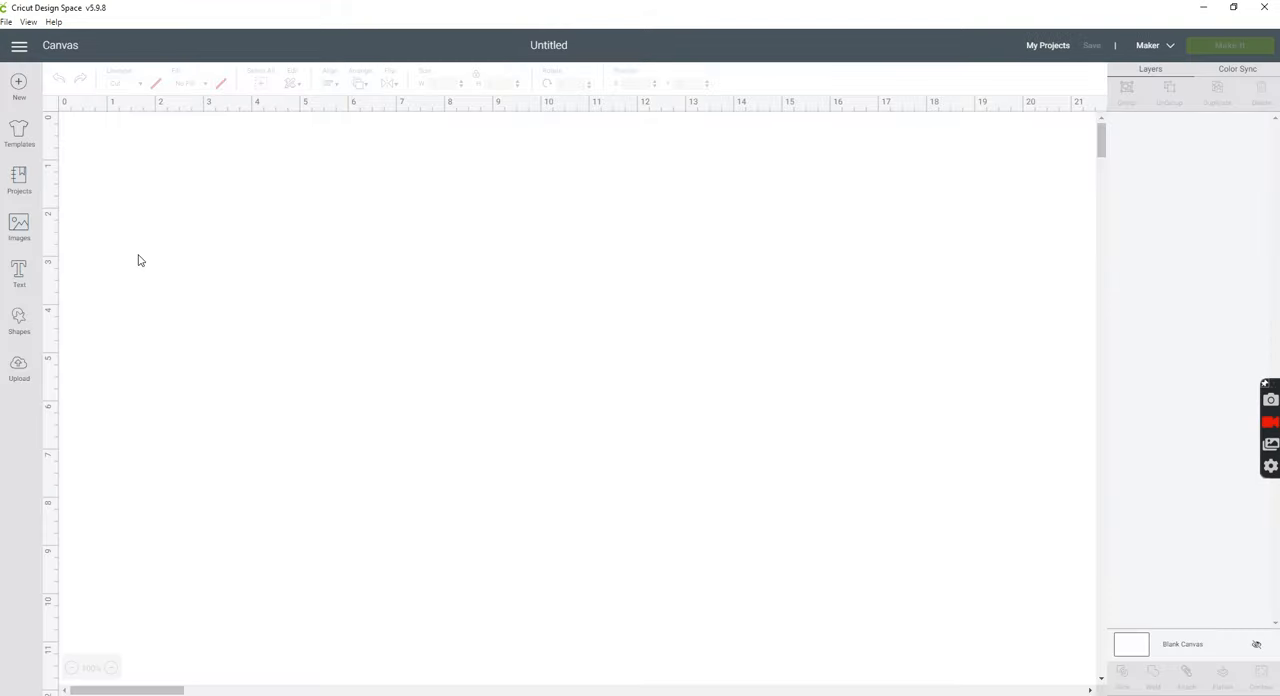
pyautogui.click(20, 320)
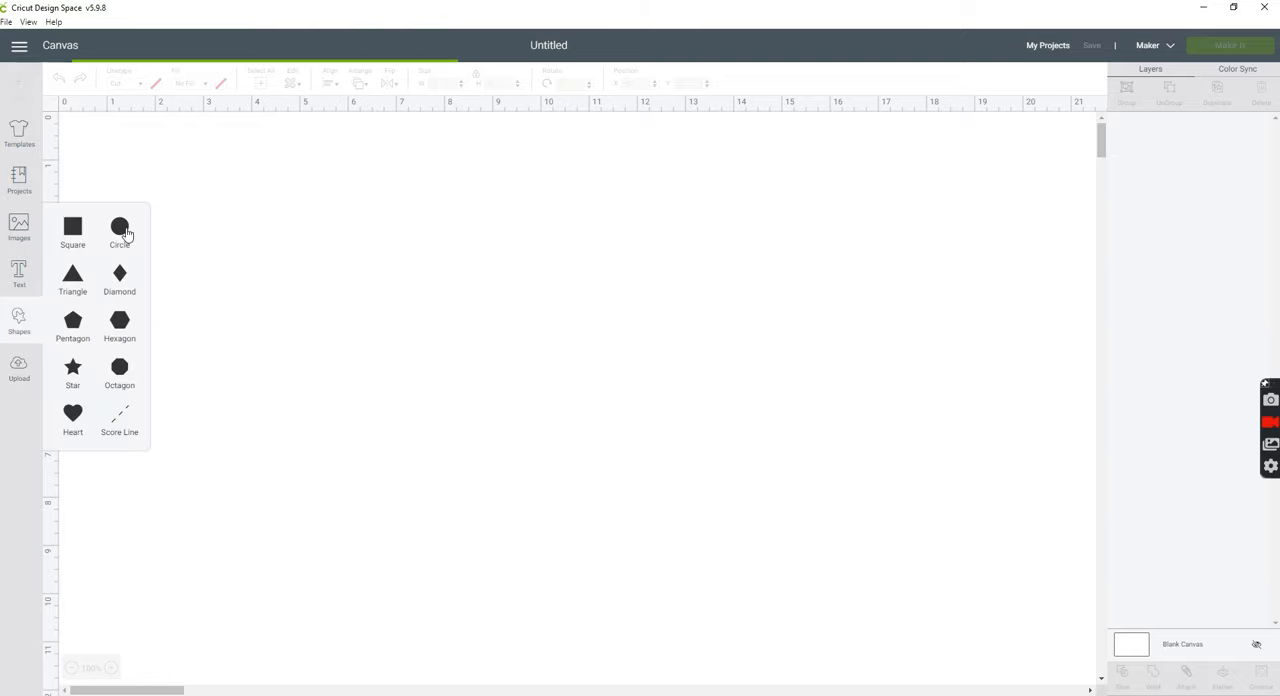
pyautogui.click(120, 230)
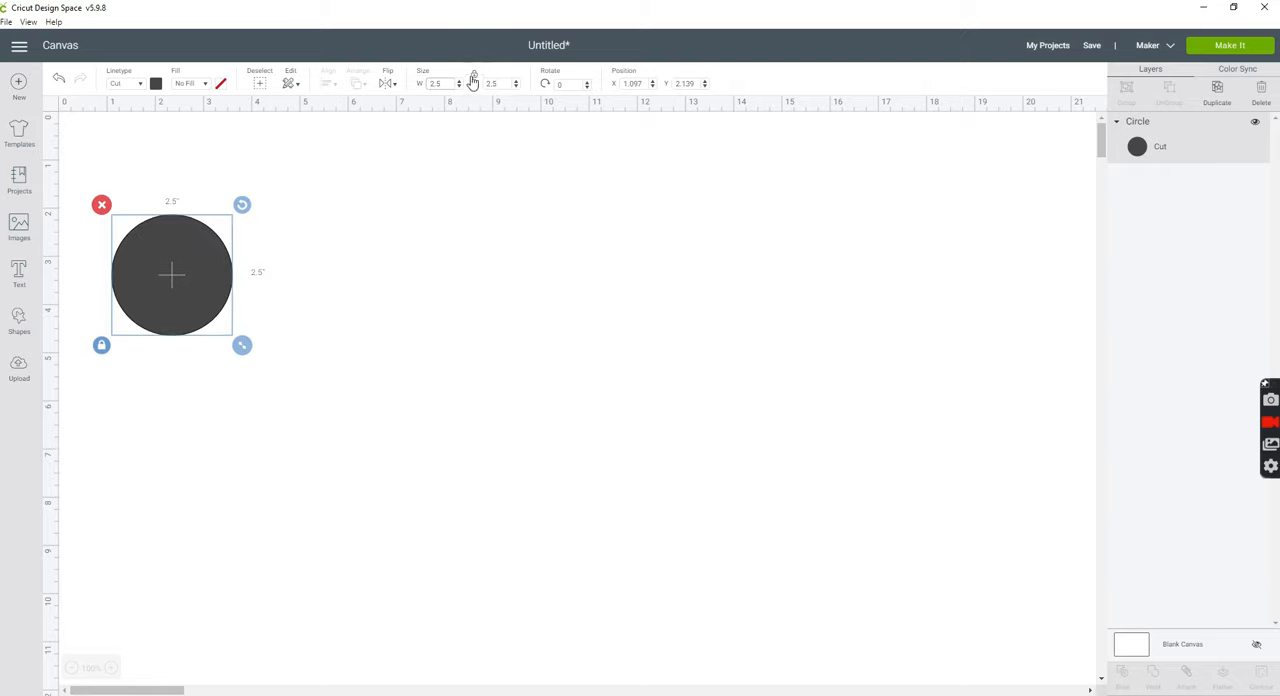
pyautogui.moveTo(172, 276); pyautogui.dragTo(184, 224)
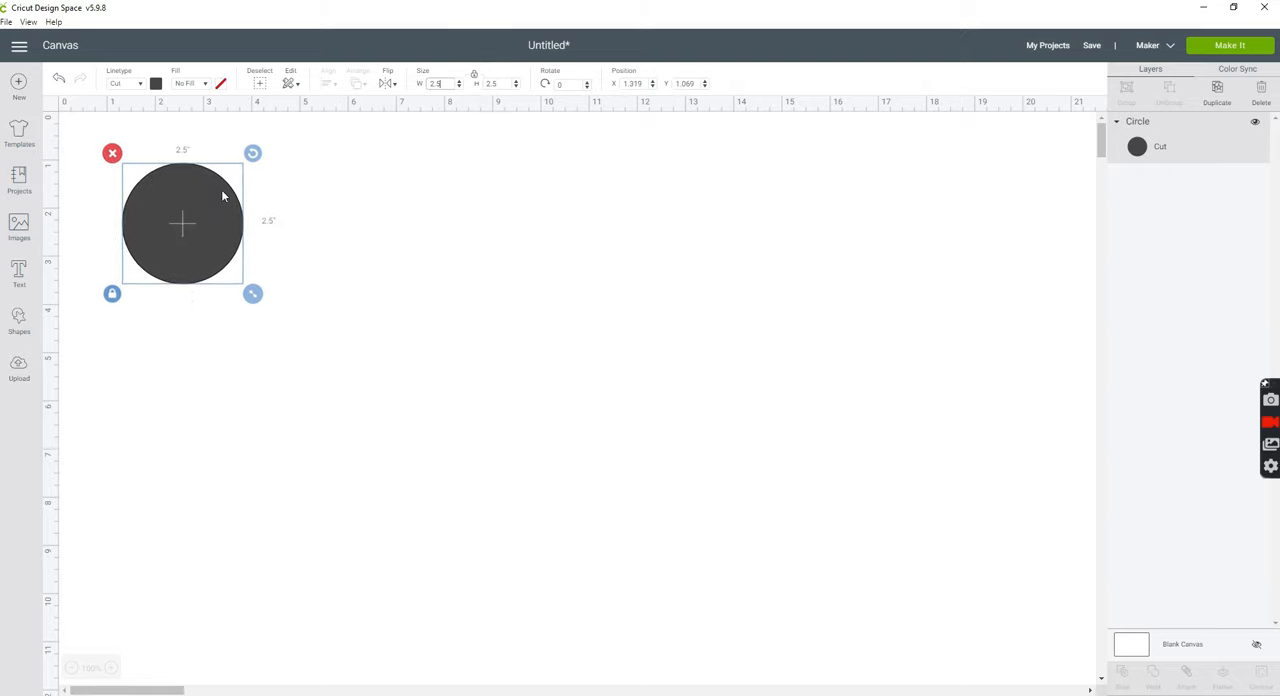
pyautogui.click(156, 84)
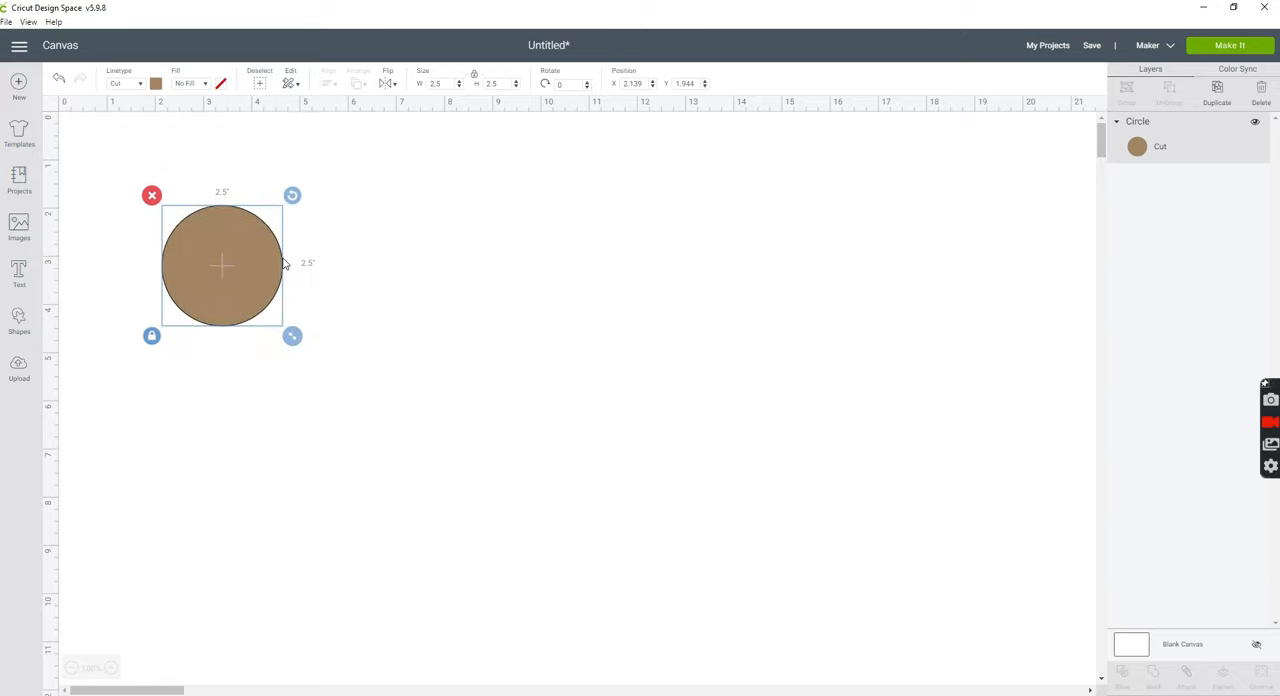
# Add 'Strawberry Jam' text in the Better Together Demo script font with tighter letter spacing, then ungroup to letters.
pyautogui.click(20, 270)
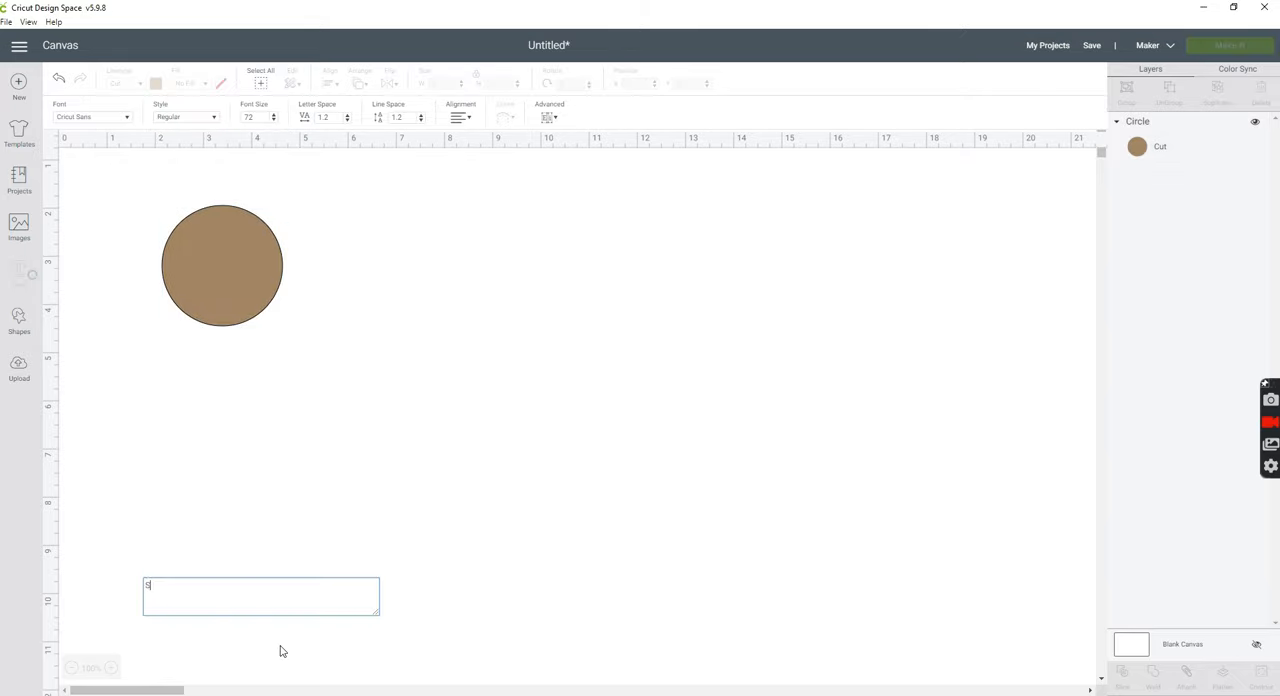
pyautogui.write('Strawberry')
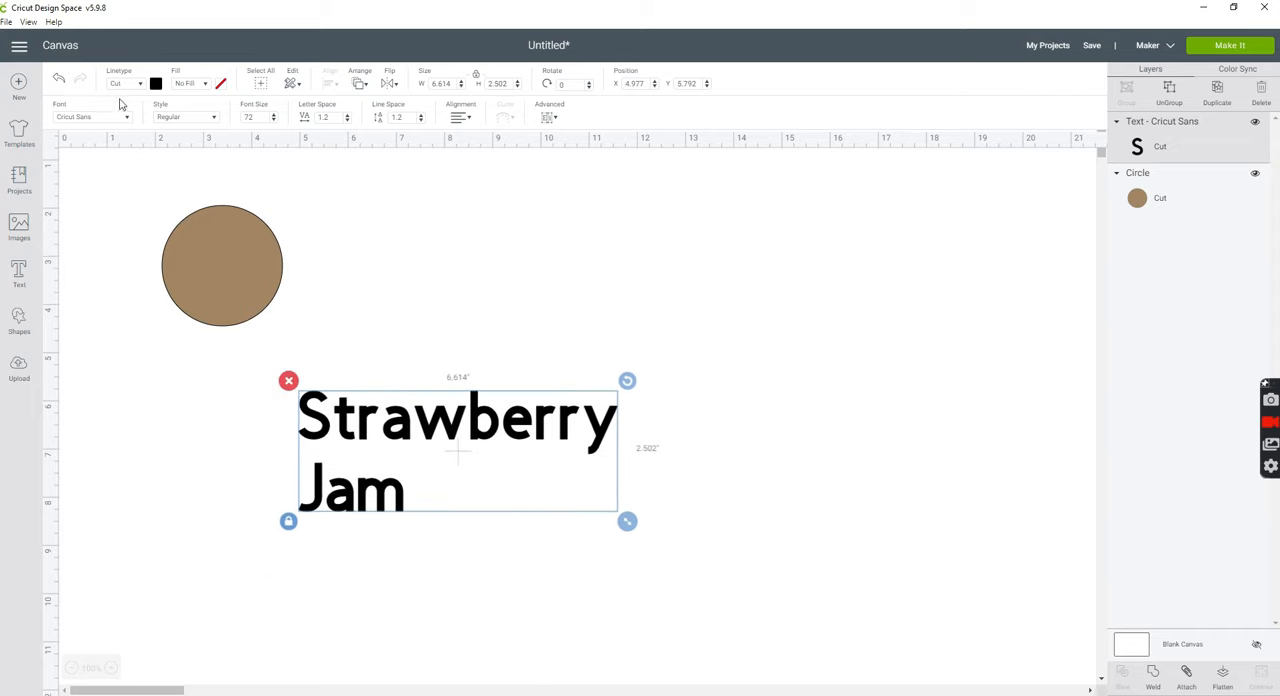
pyautogui.click(90, 116)
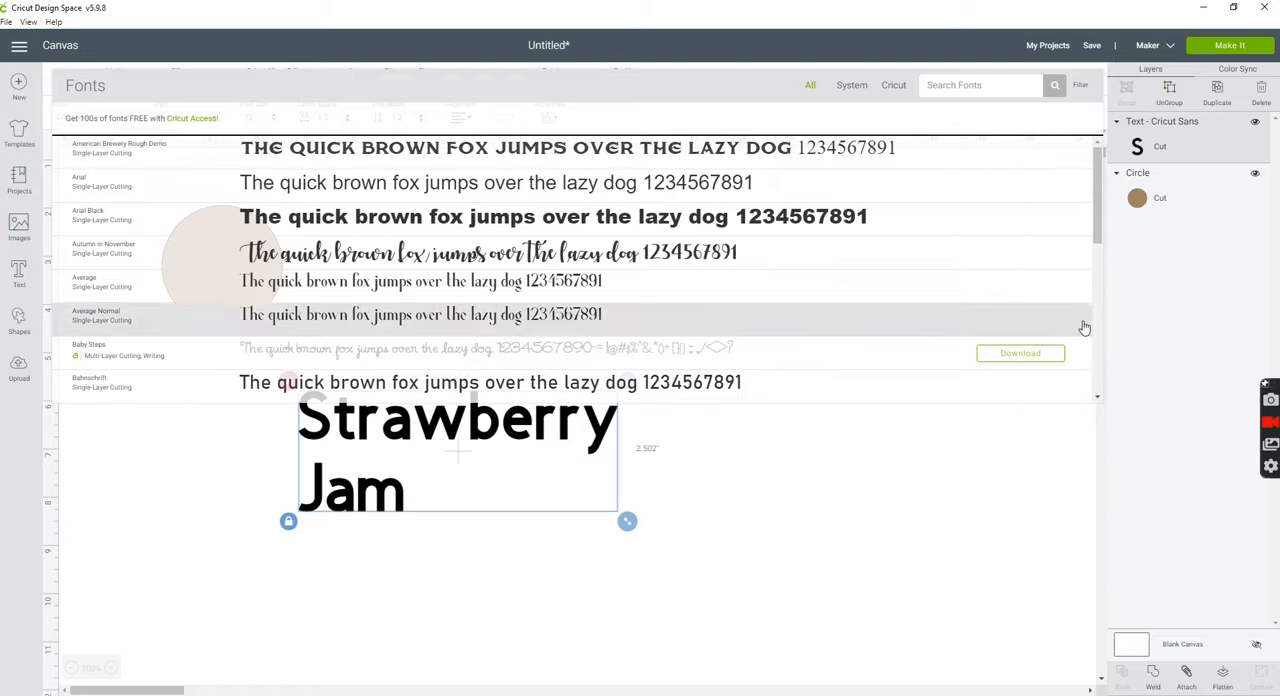
pyautogui.scroll(-3)
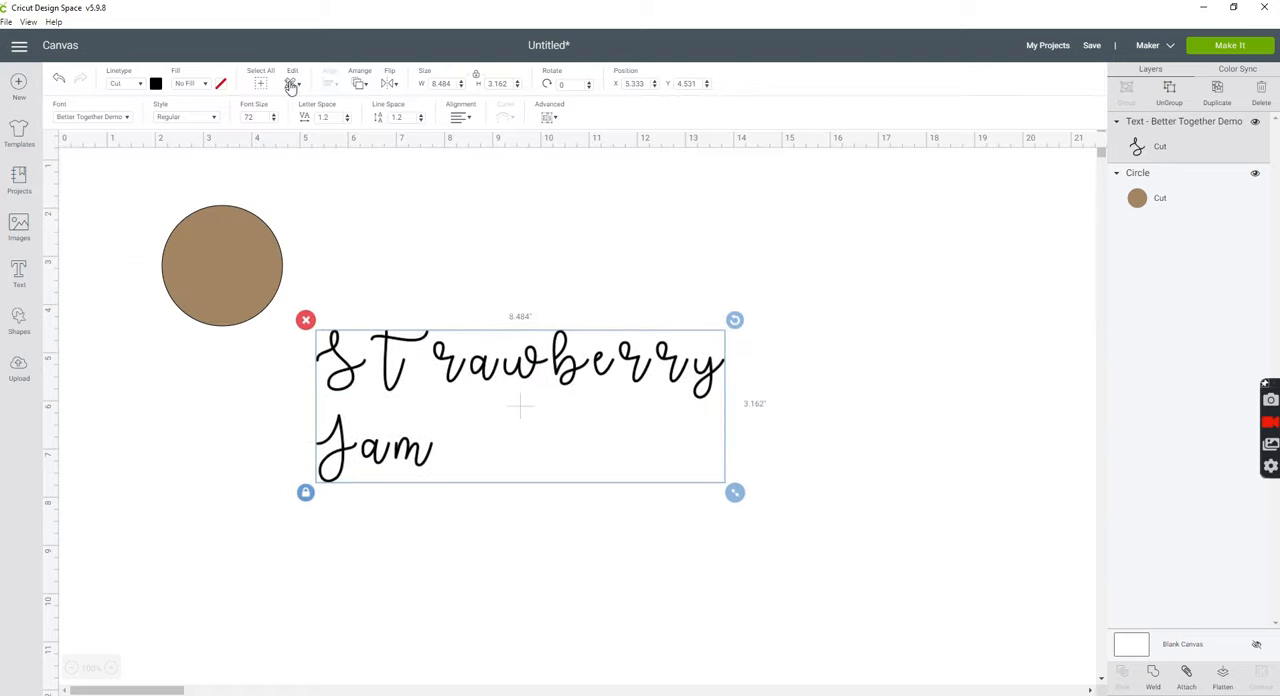
pyautogui.click(348, 120)
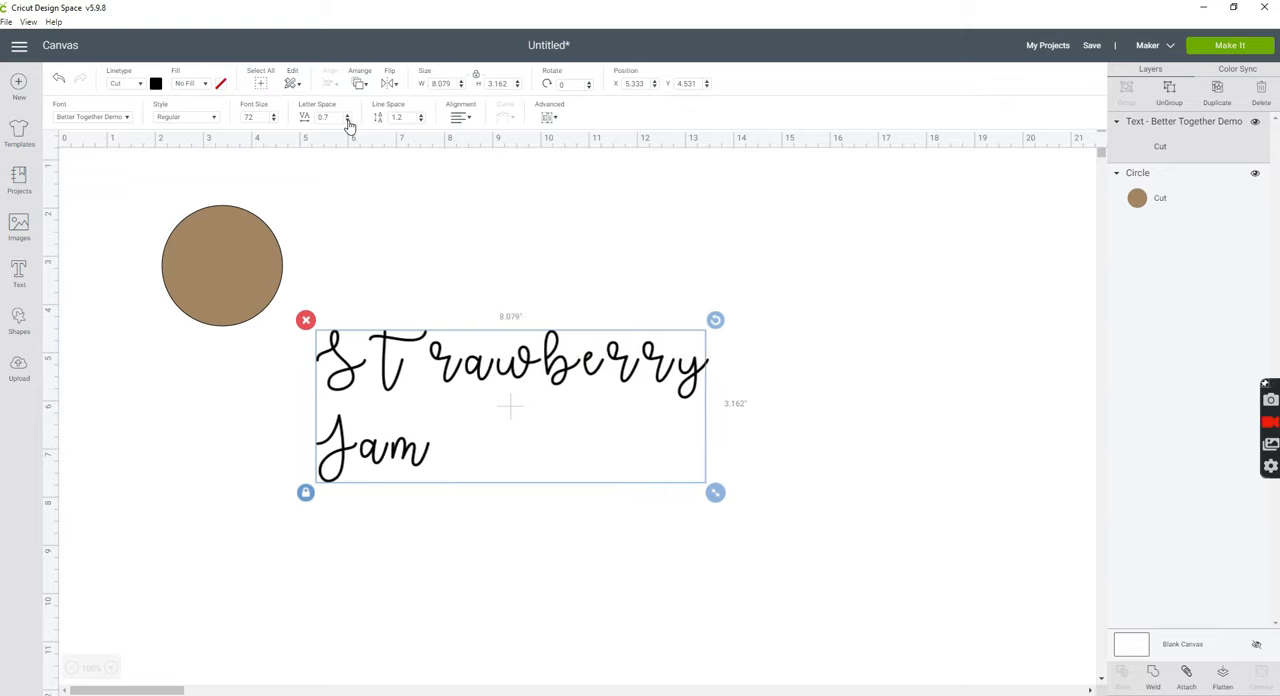
pyautogui.click(348, 116)
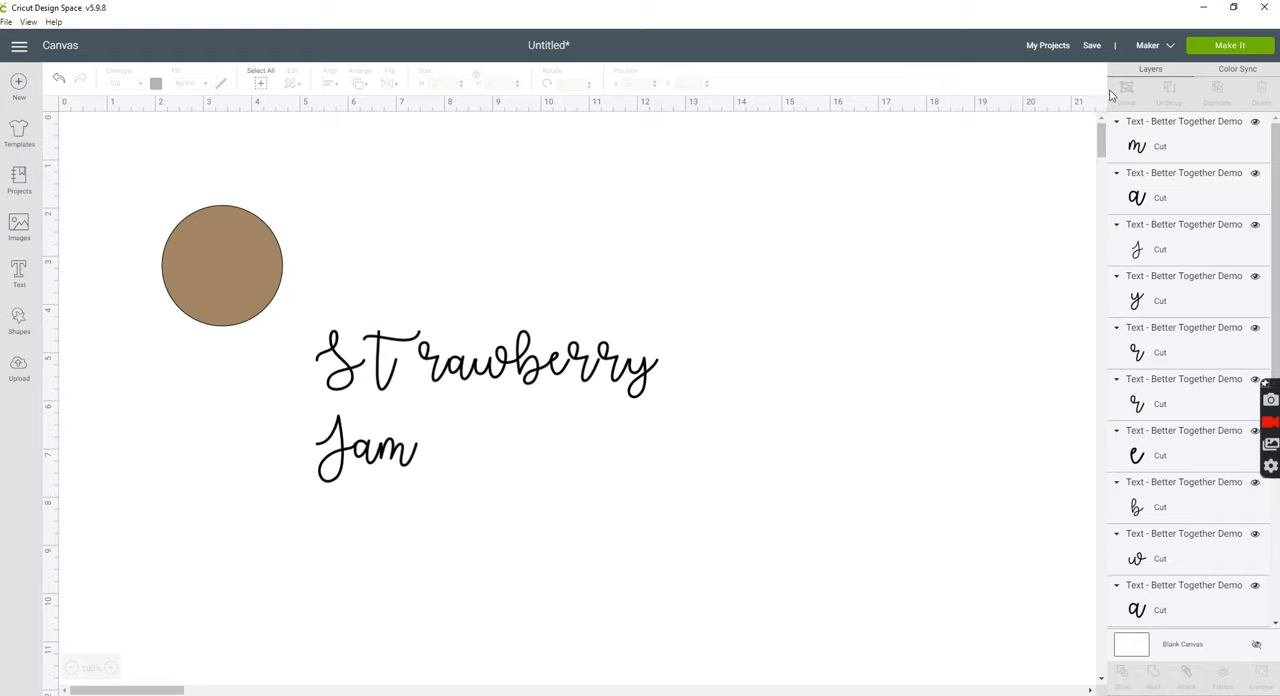
# Nudge the separated letters of Strawberry together into connected script and select Jam's letters.
pyautogui.scroll(-3)
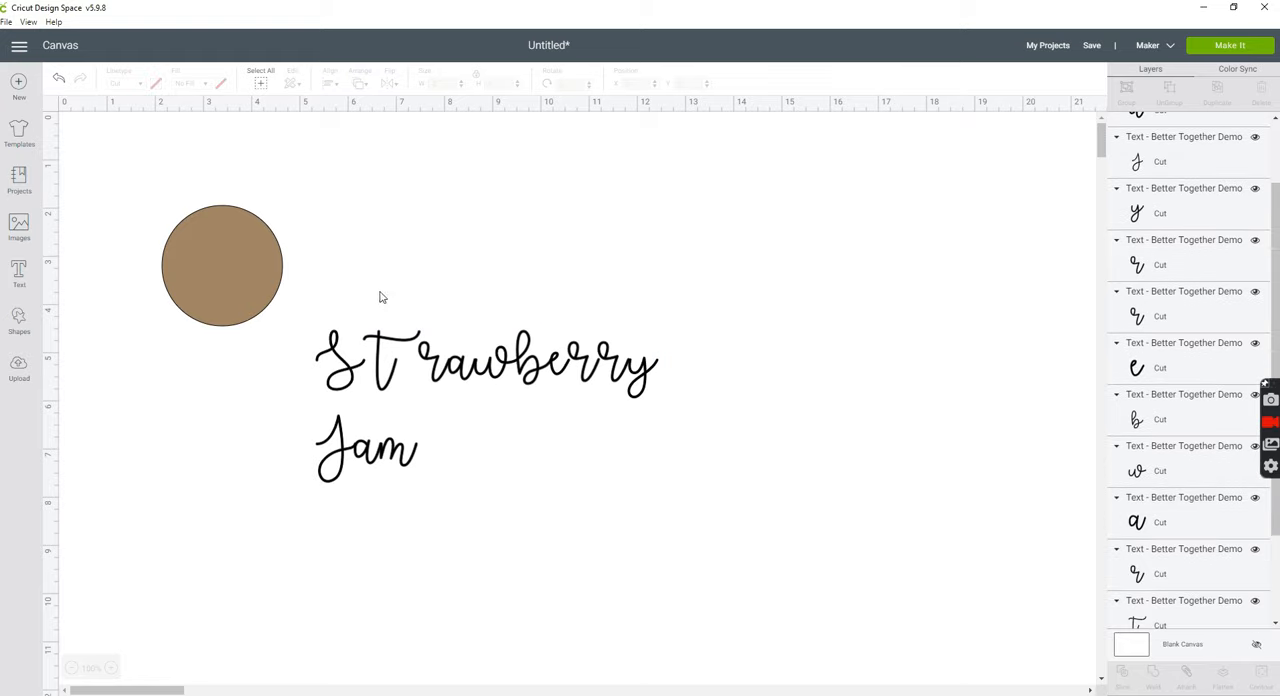
pyautogui.click(356, 360)
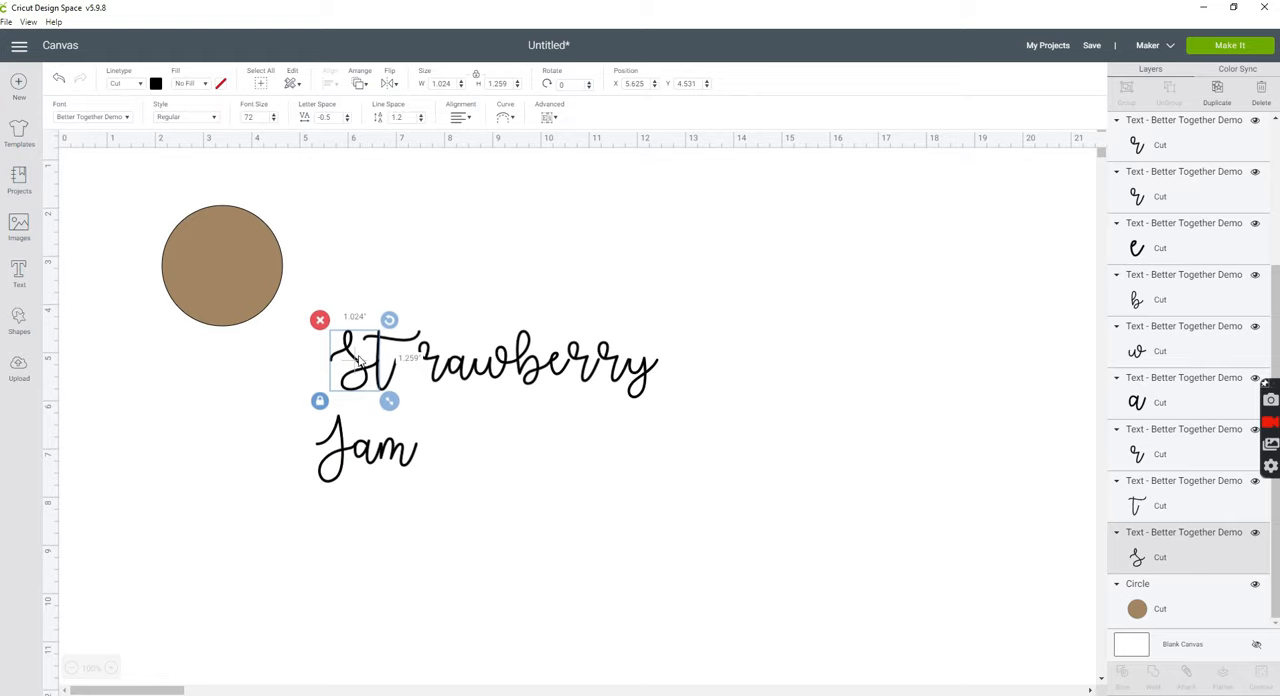
pyautogui.click(444, 262)
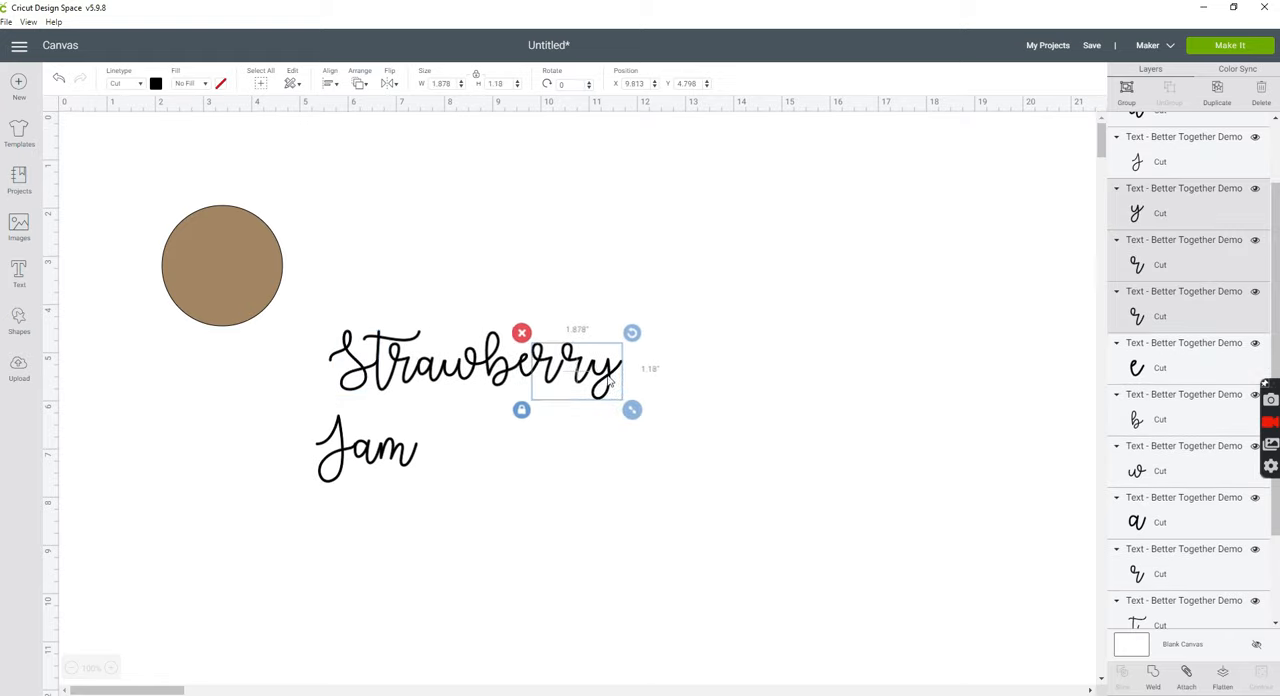
pyautogui.click(368, 448)
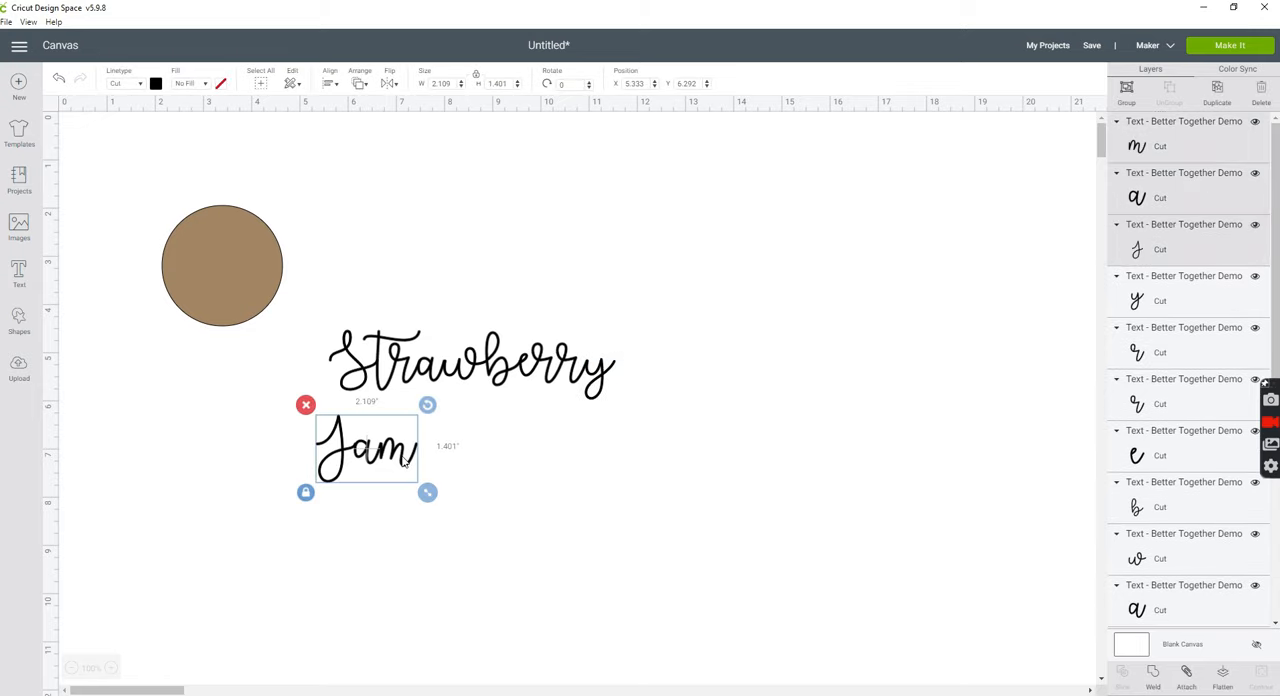
# Group the lettering, shrink it and centre it on the brown circle.
pyautogui.click(1126, 90)
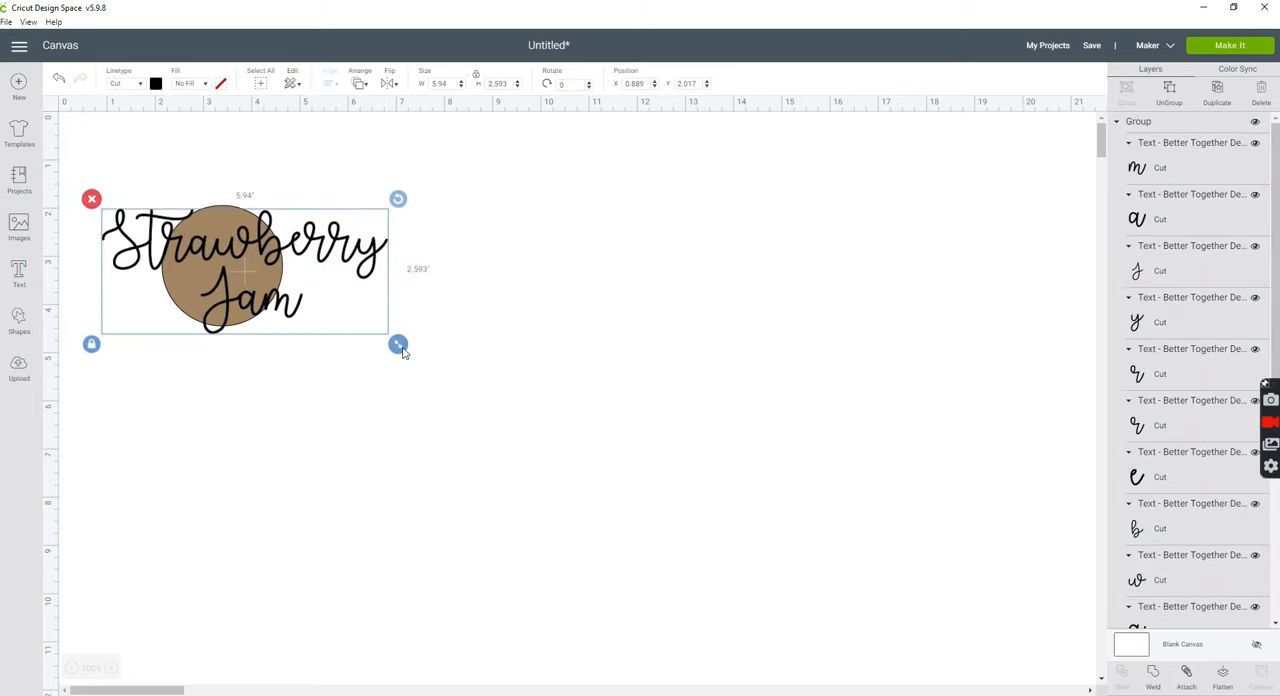
pyautogui.moveTo(398, 344); pyautogui.dragTo(294, 300)
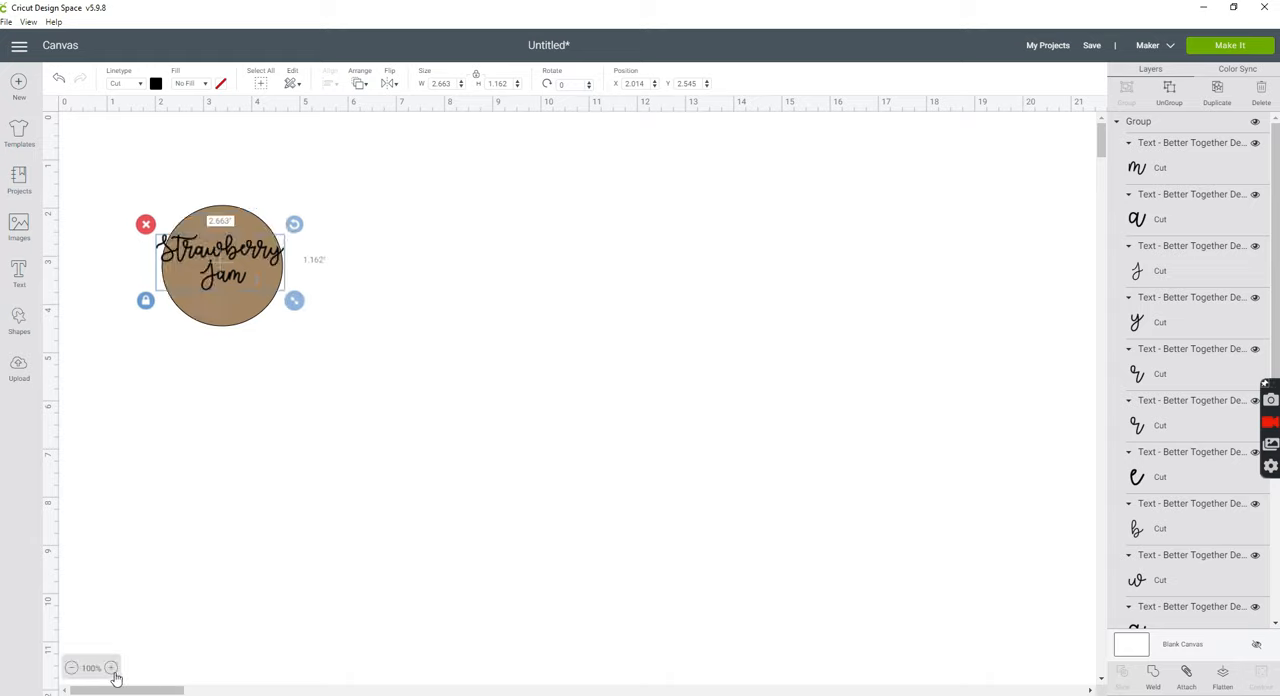
pyautogui.click(110, 668)
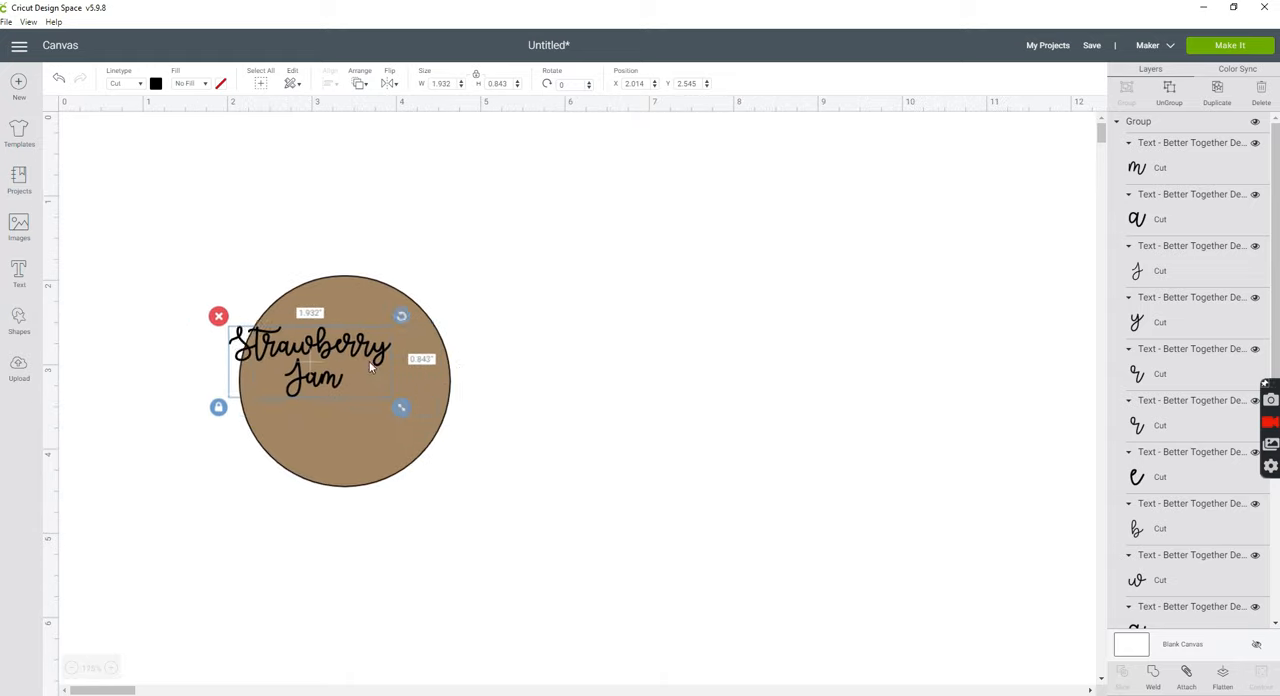
pyautogui.moveTo(310, 364); pyautogui.dragTo(344, 350)
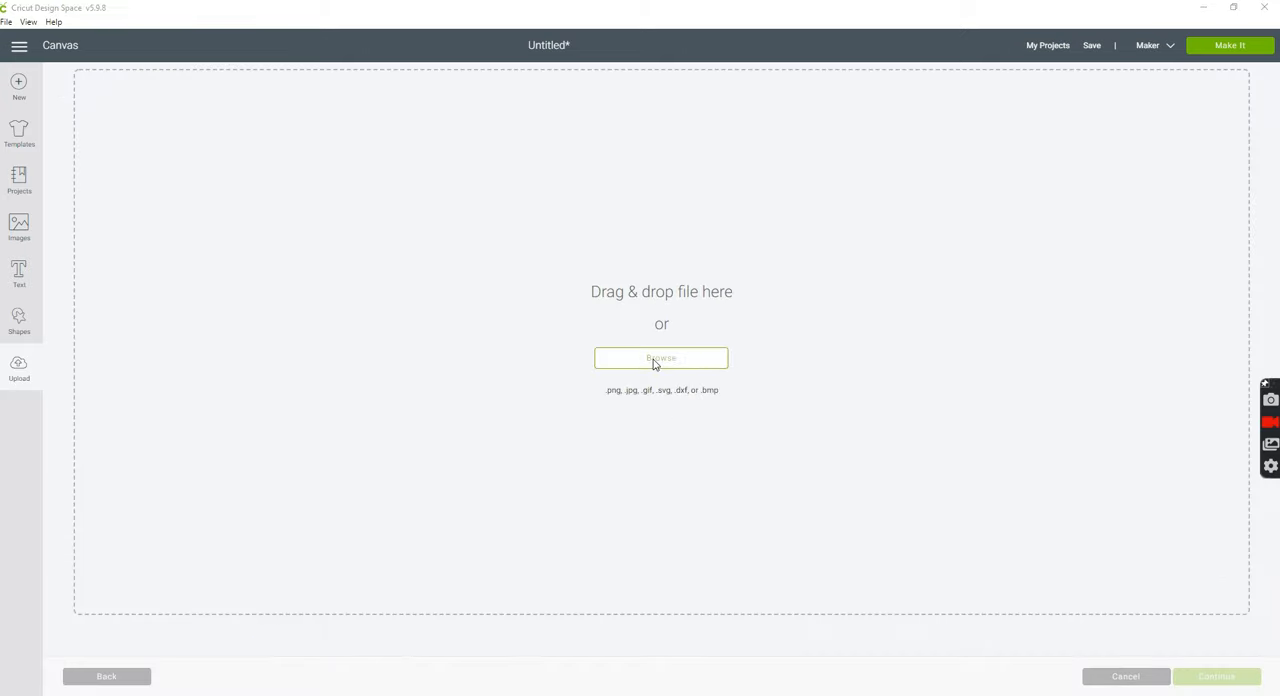
# Upload the strawberry vine image with its background erased to transparent.
pyautogui.click(660, 358)
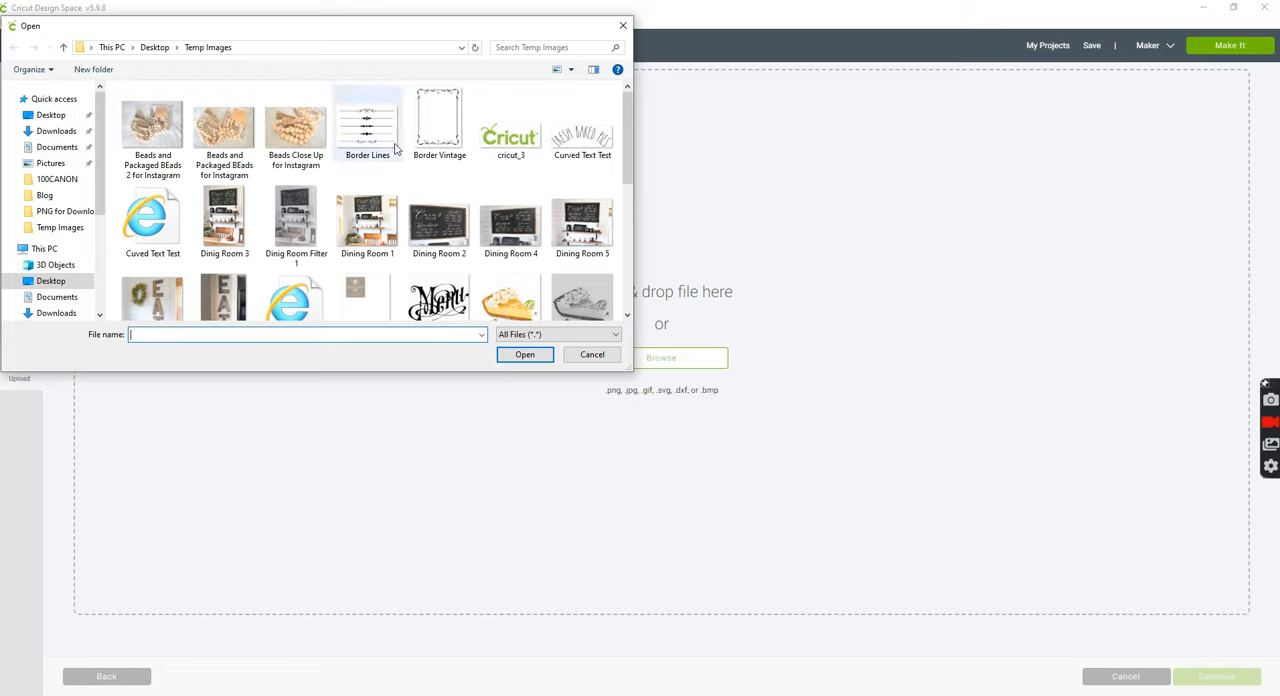
pyautogui.scroll(-3)
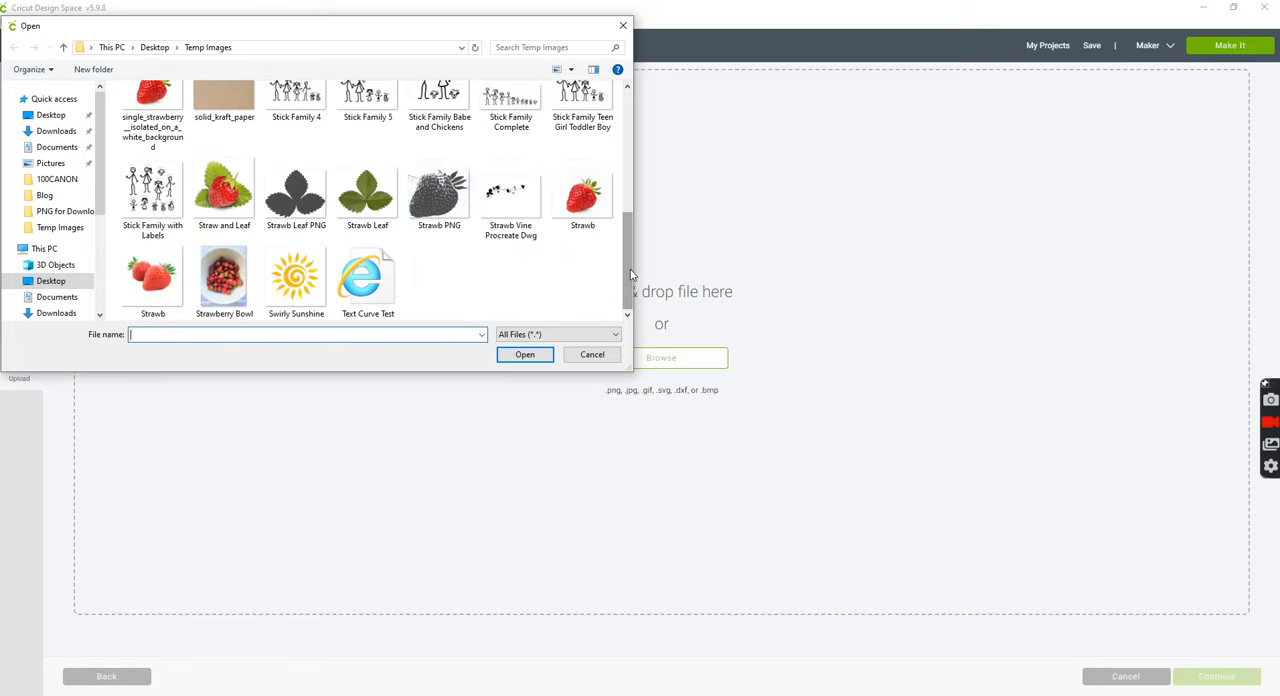
pyautogui.click(524, 354)
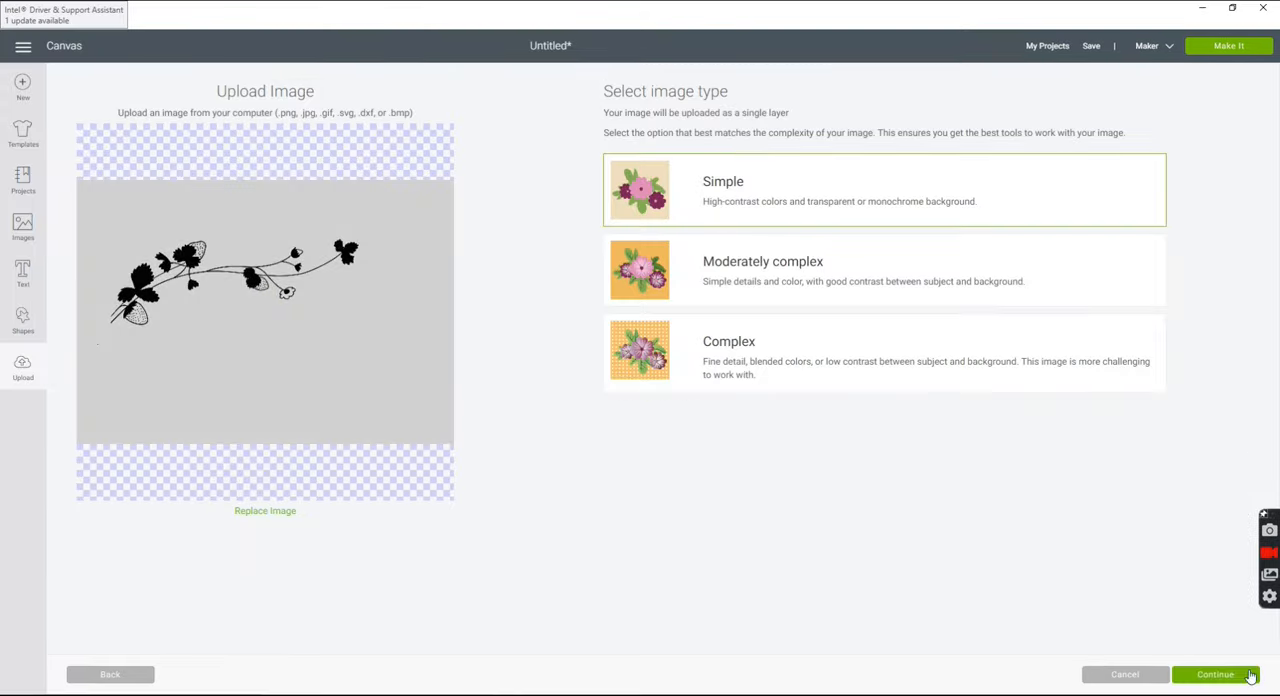
pyautogui.click(1216, 672)
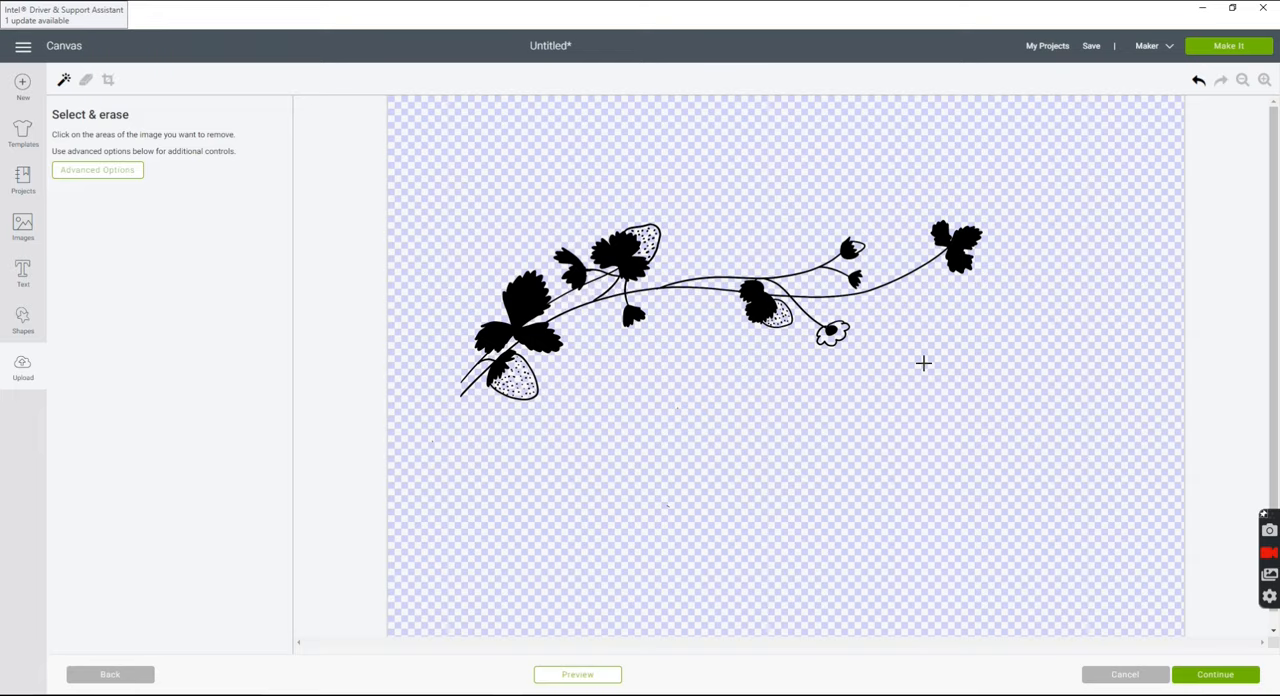
pyautogui.click(1216, 672)
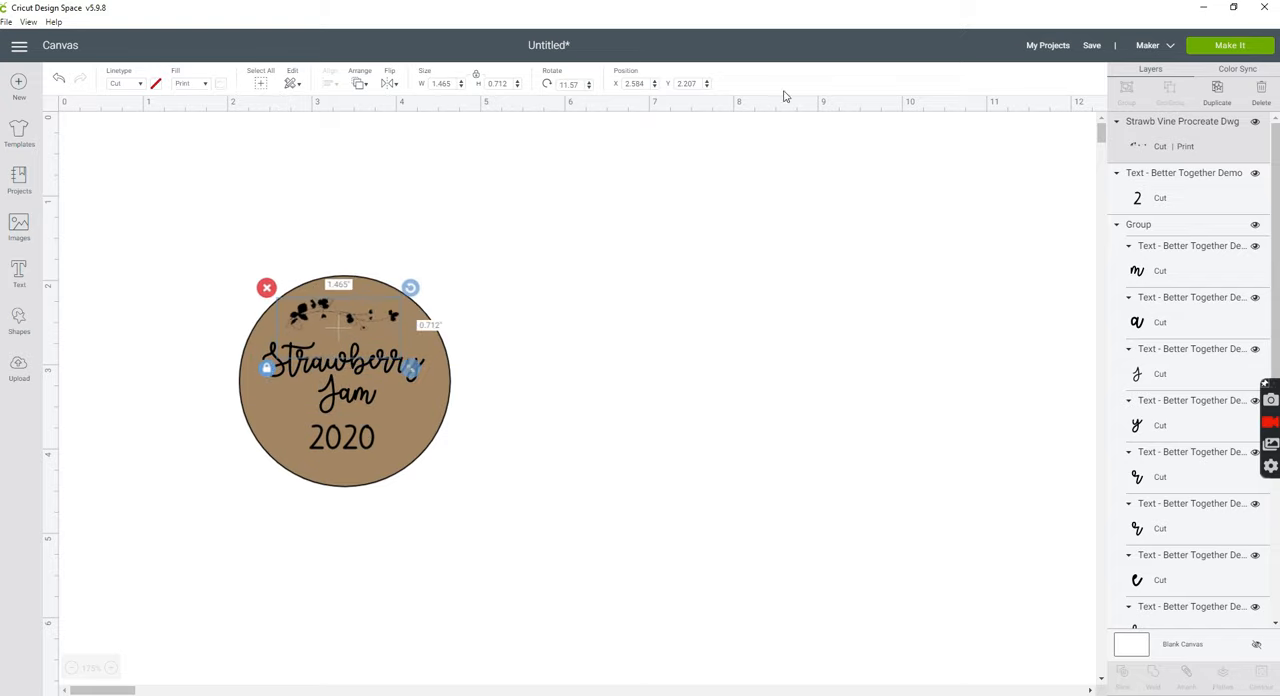
# Resize the vine art to frame the text above and below on the circle.
pyautogui.moveTo(340, 316); pyautogui.dragTo(348, 490)
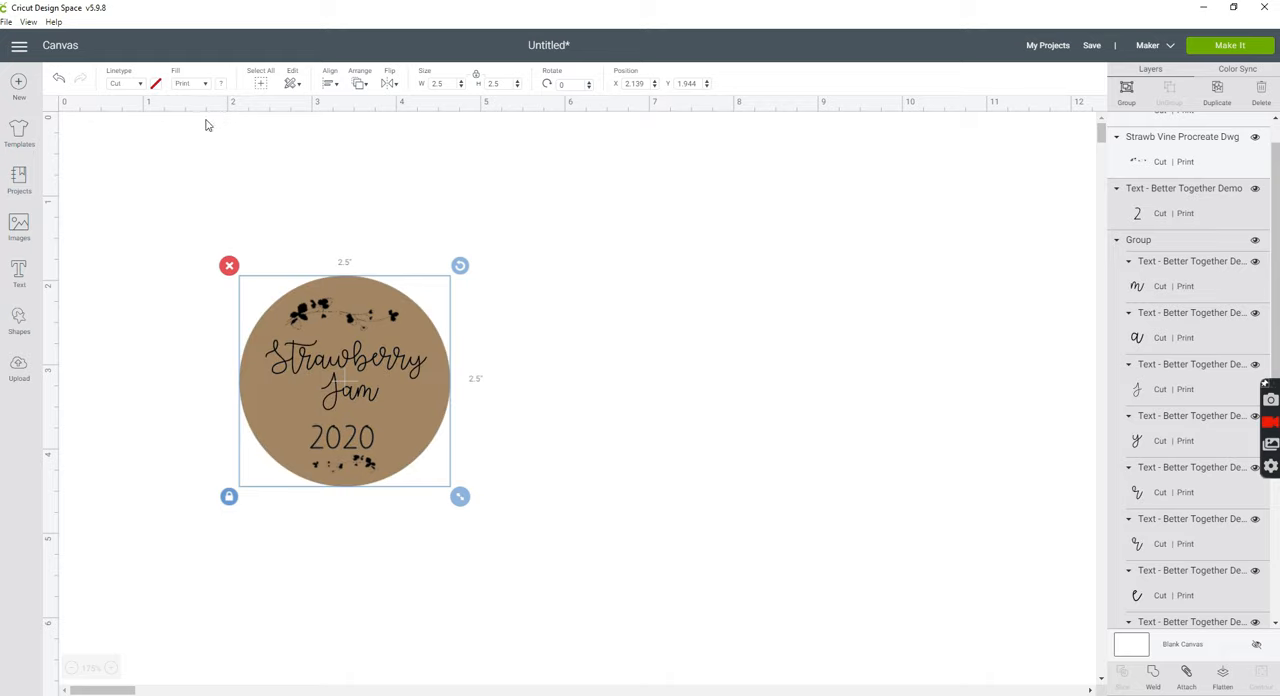
pyautogui.moveTo(608, 392)
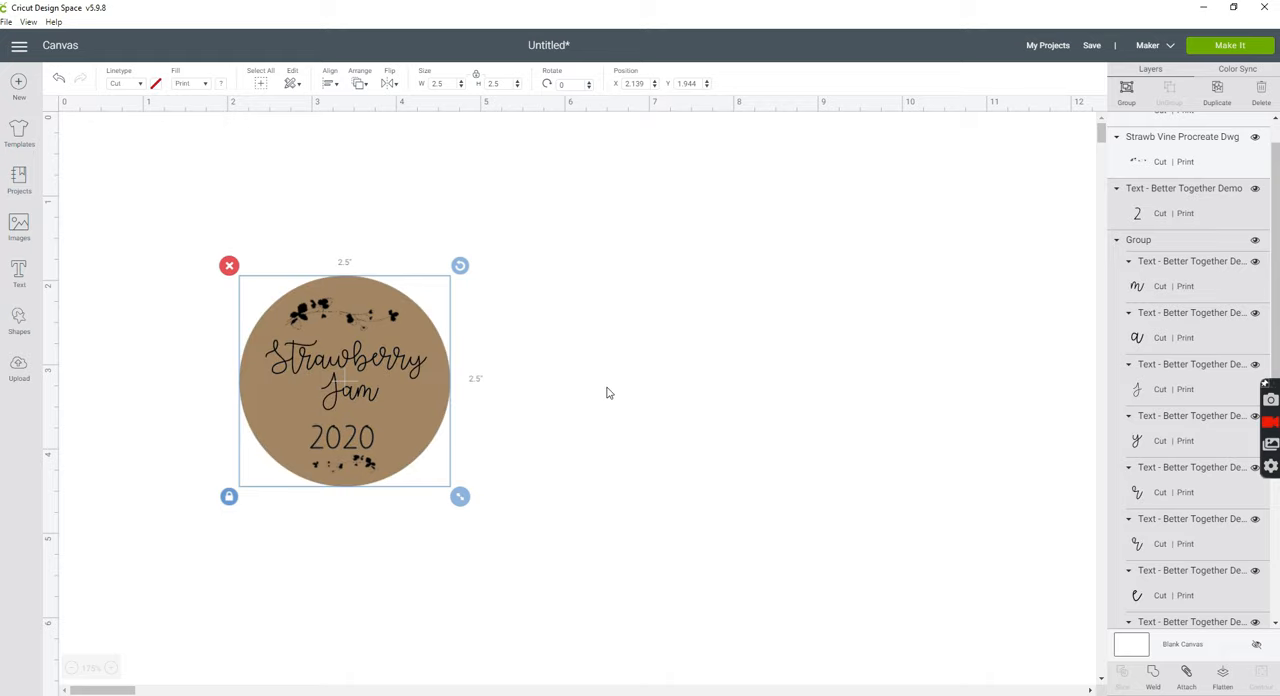
pyautogui.scroll(-3)
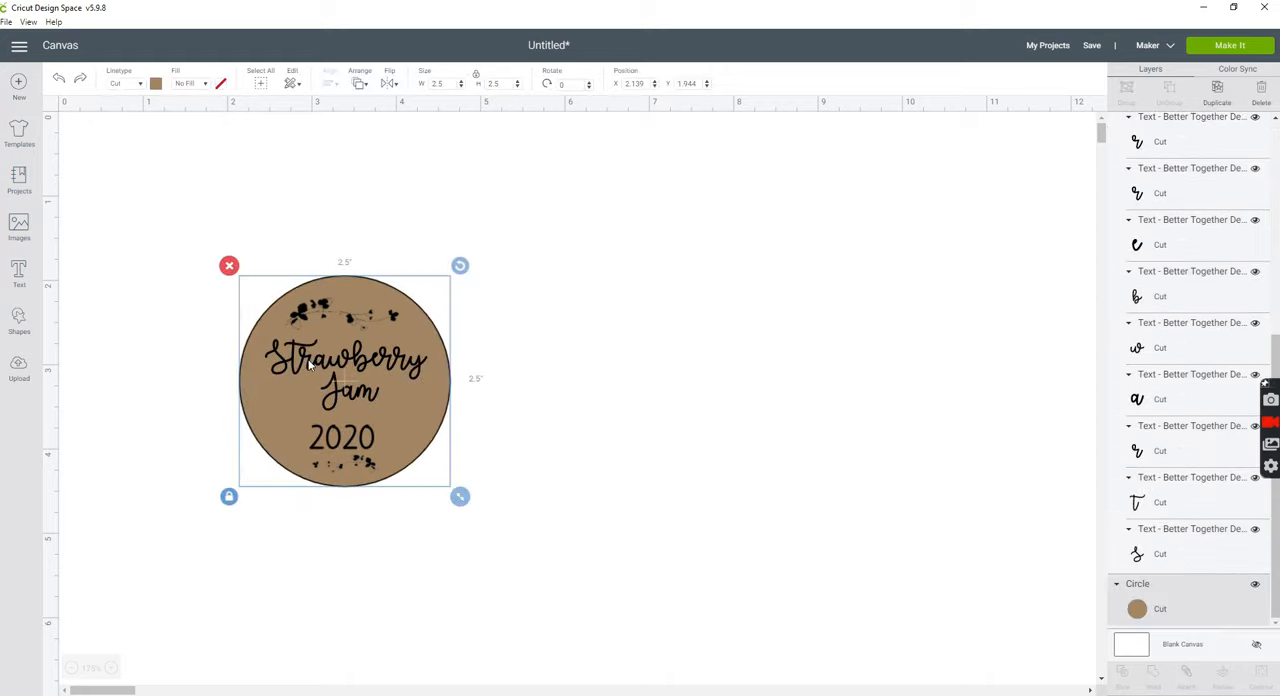
# Group the label, duplicate it into a second copy and insert a square shape.
pyautogui.click(1218, 88)
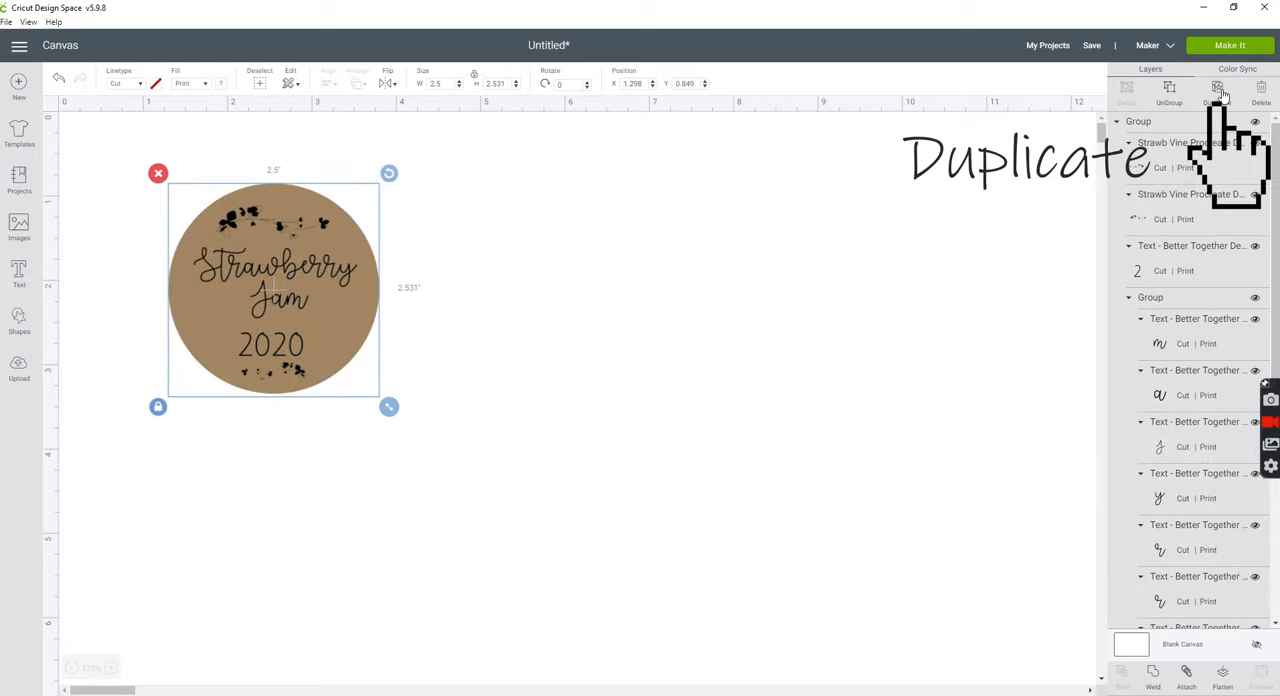
pyautogui.click(1218, 90)
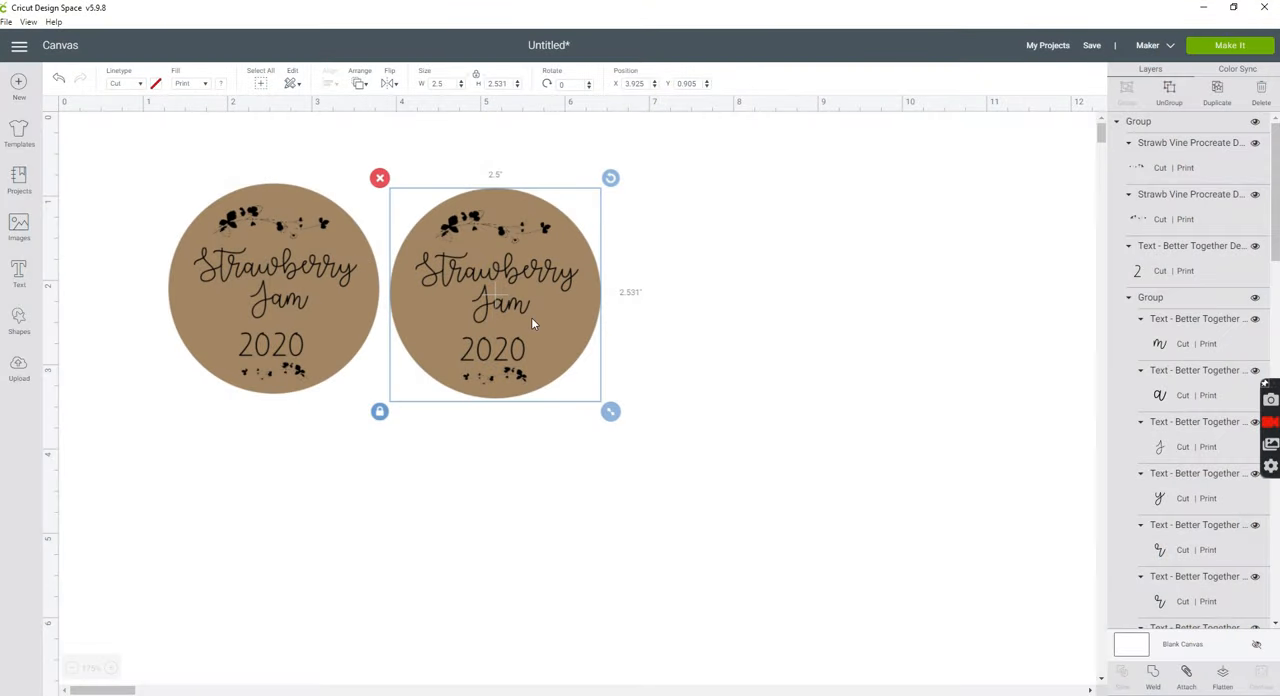
pyautogui.click(20, 320)
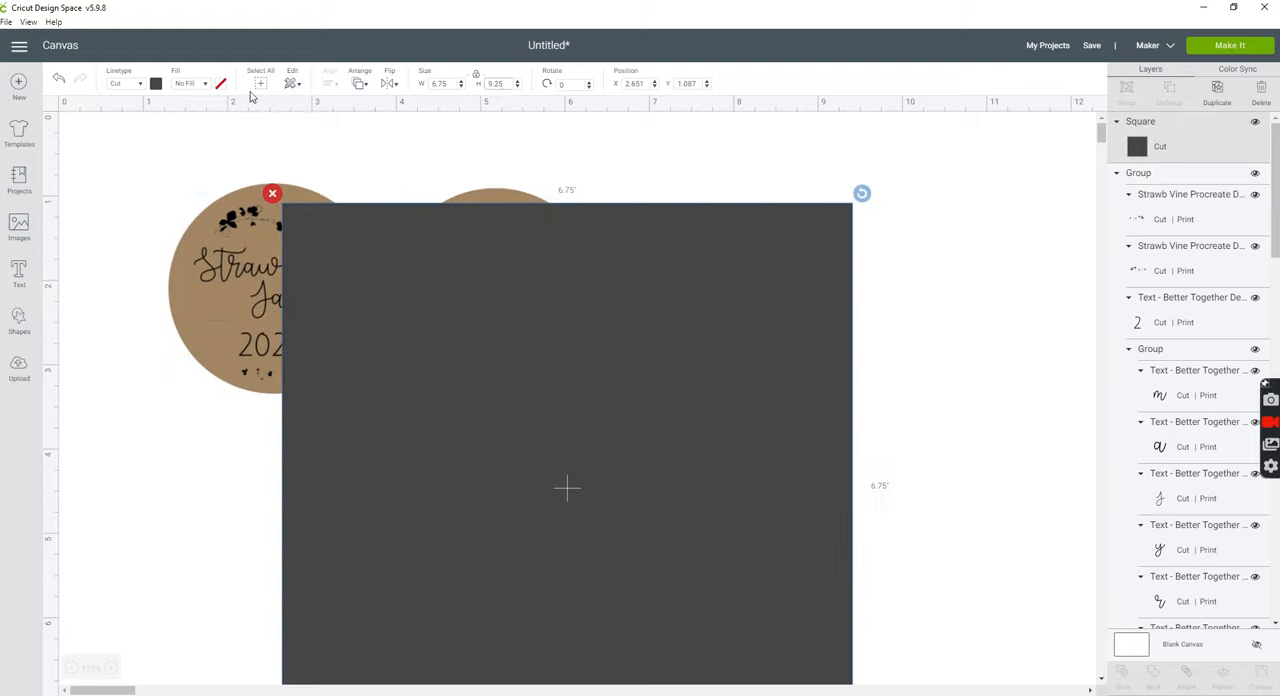
# Fill the 6.75 x 9.25 backdrop rectangle white and send it behind the labels.
pyautogui.click(156, 84)
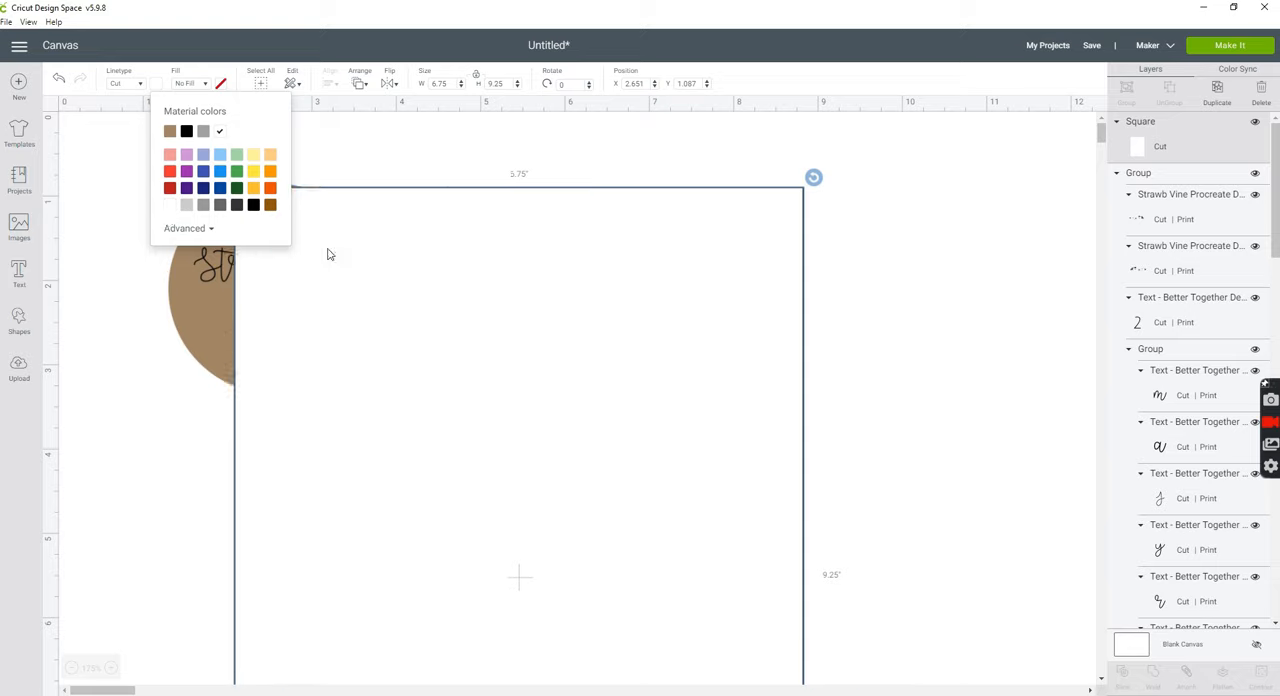
pyautogui.click(360, 84)
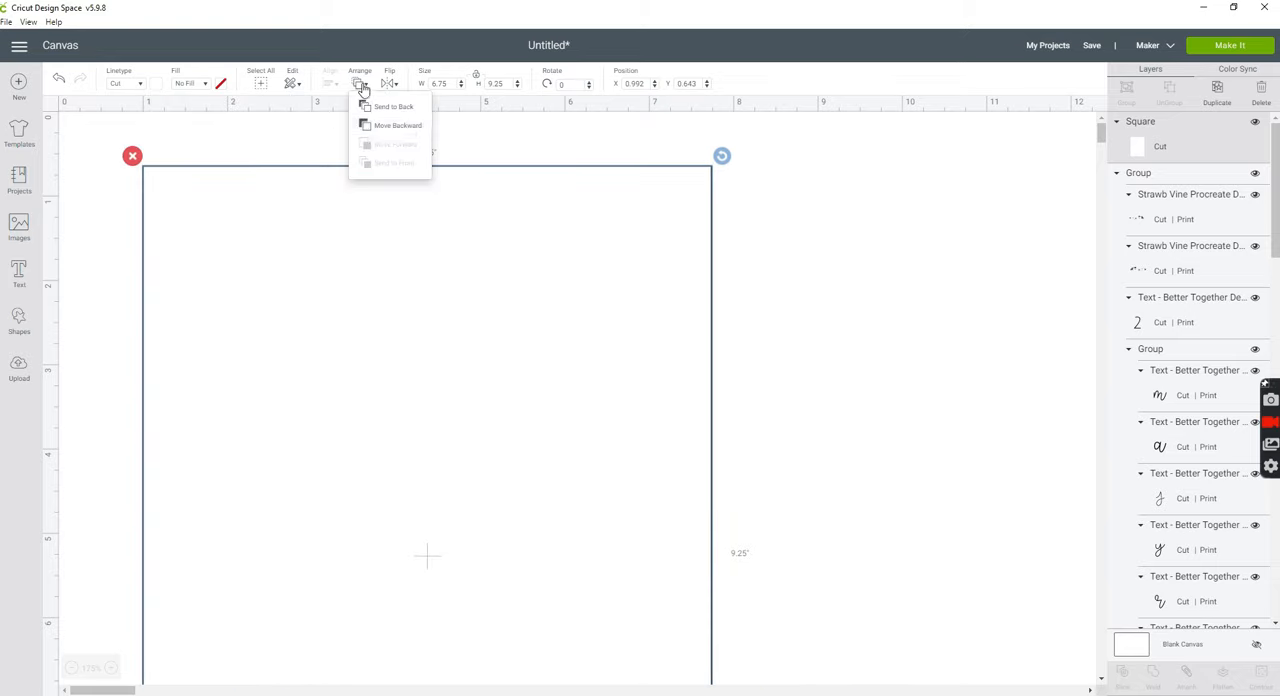
pyautogui.click(394, 106)
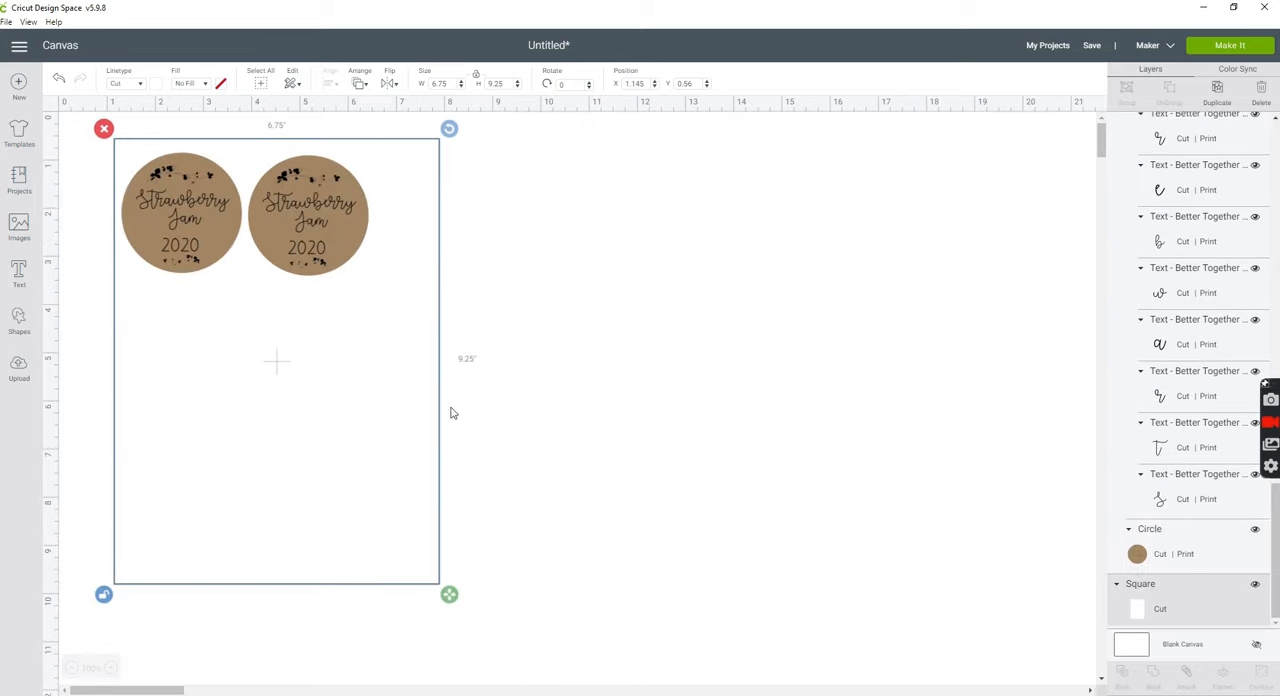
pyautogui.moveTo(214, 232)
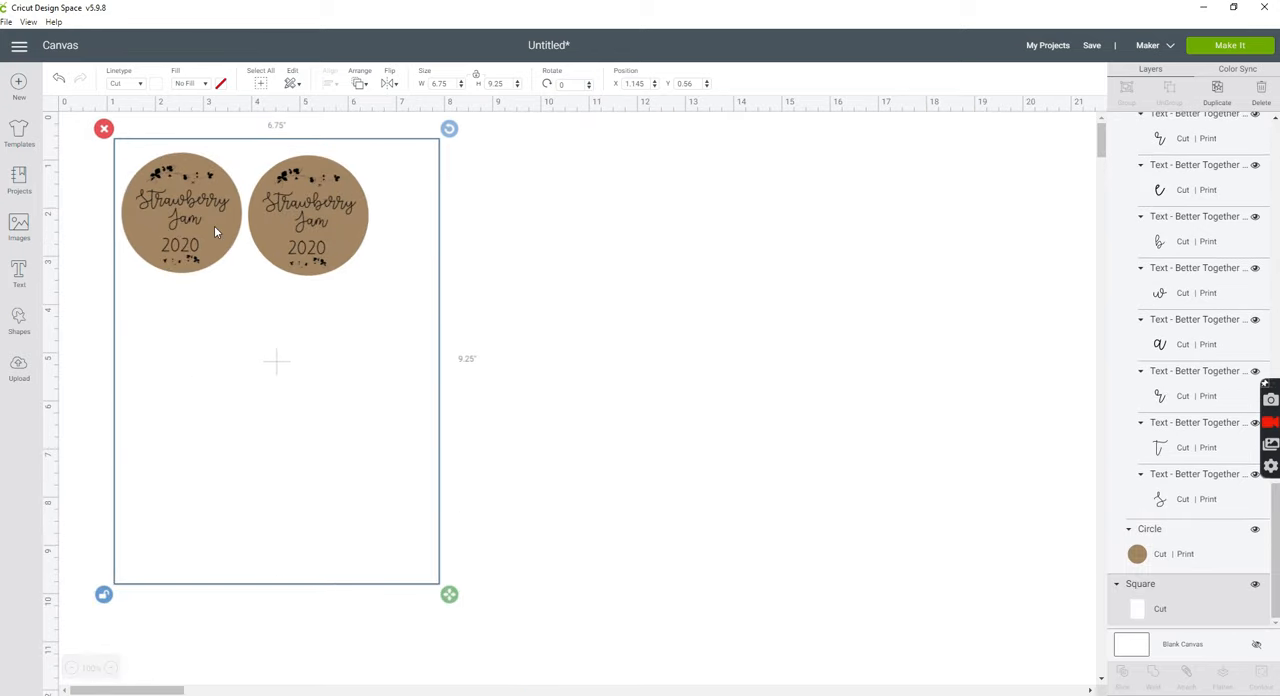
# Align the labels along their tops into three rows of two and delete the white backing rectangle.
pyautogui.click(330, 82)
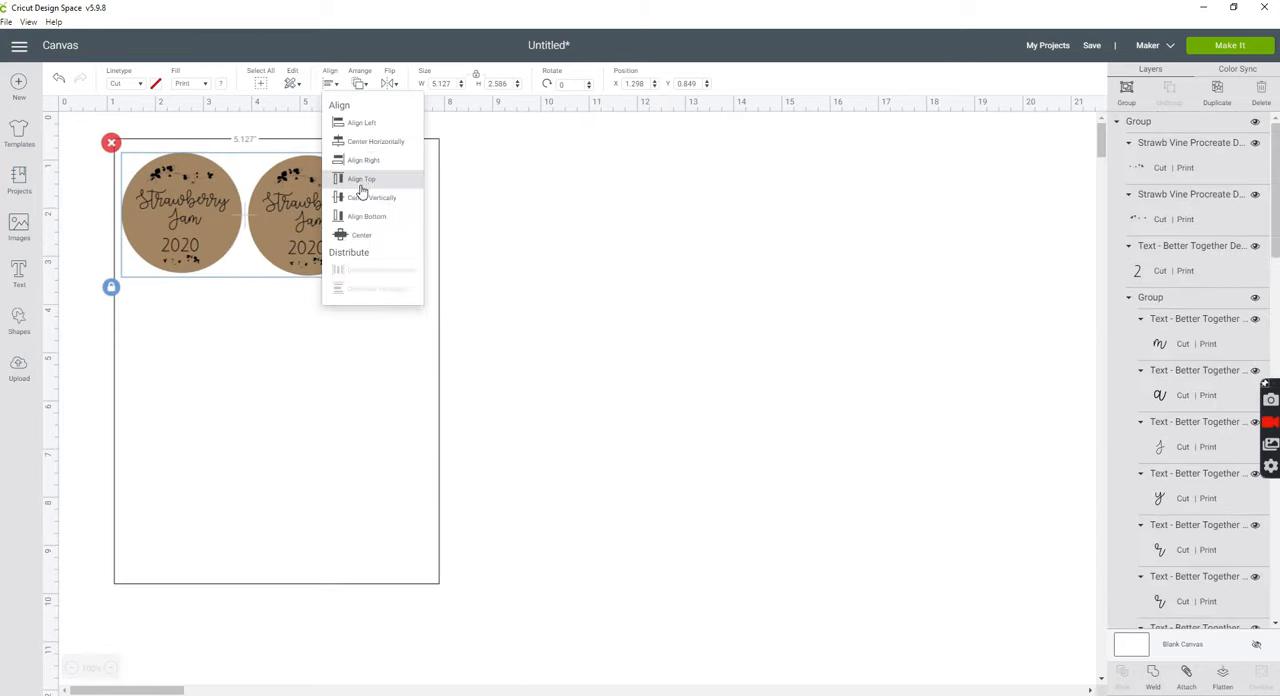
pyautogui.click(360, 180)
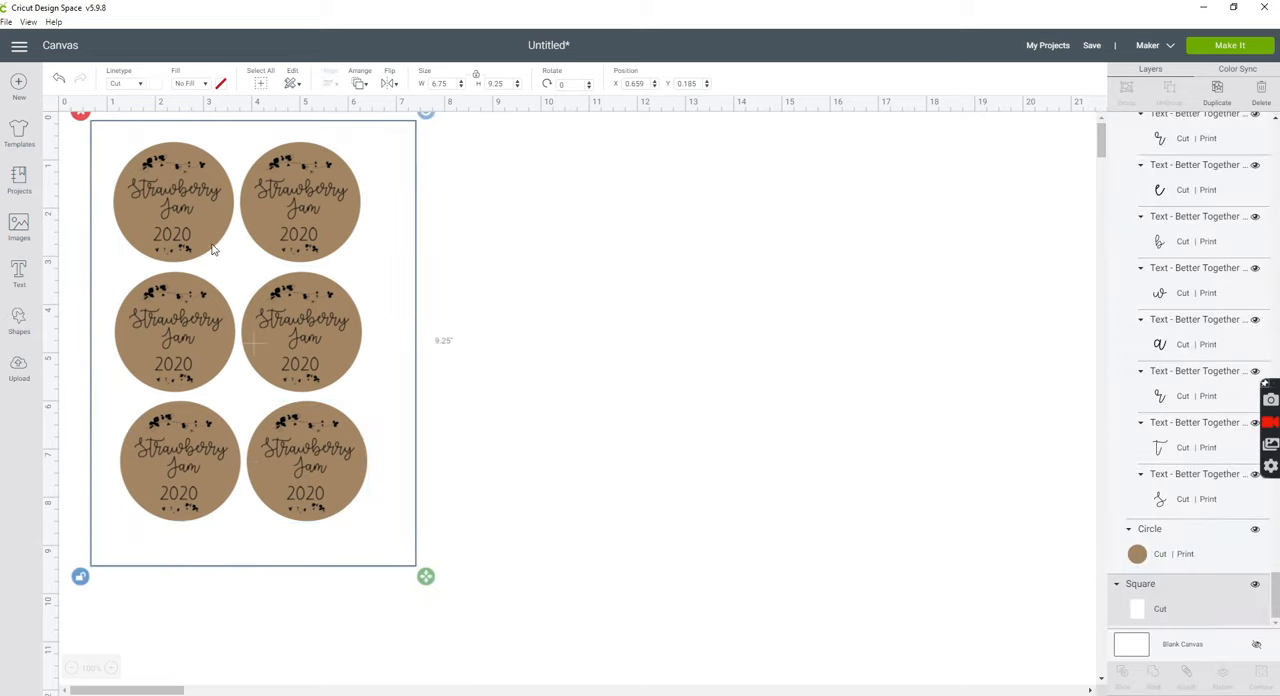
pyautogui.click(260, 72)
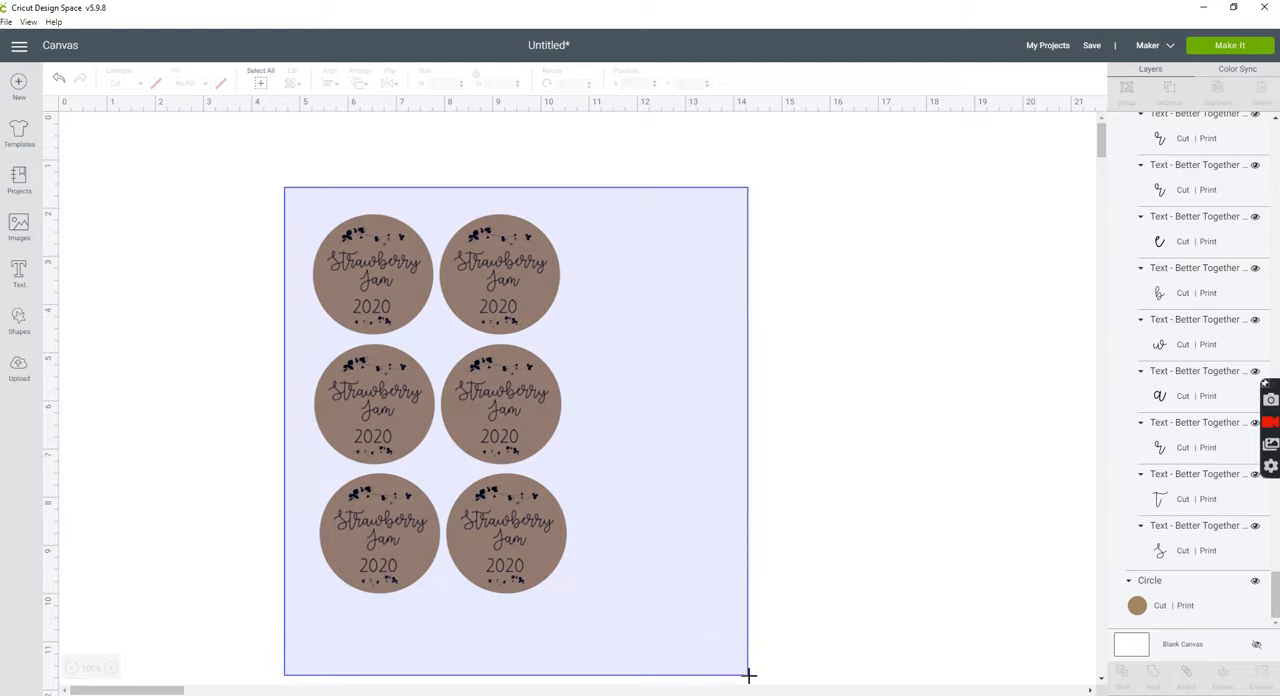
# Select all six labels and flatten them into one print-then-cut layer.
pyautogui.click(440, 400)
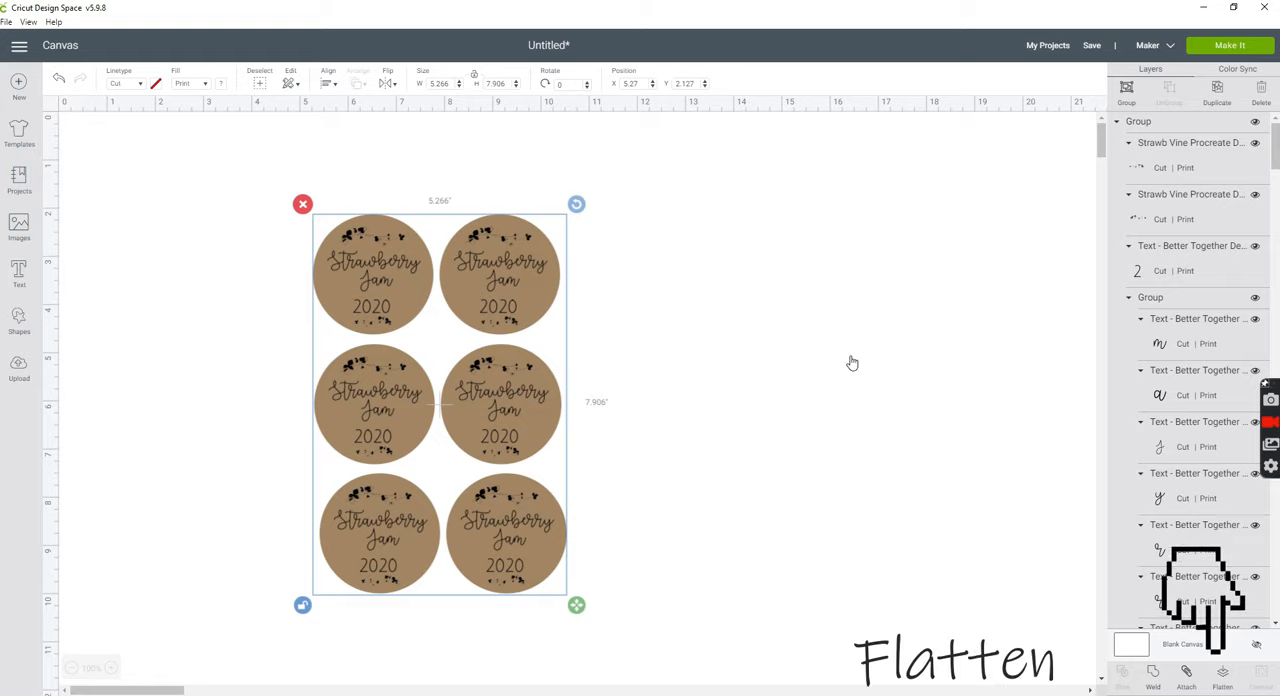
pyautogui.moveTo(490, 270)
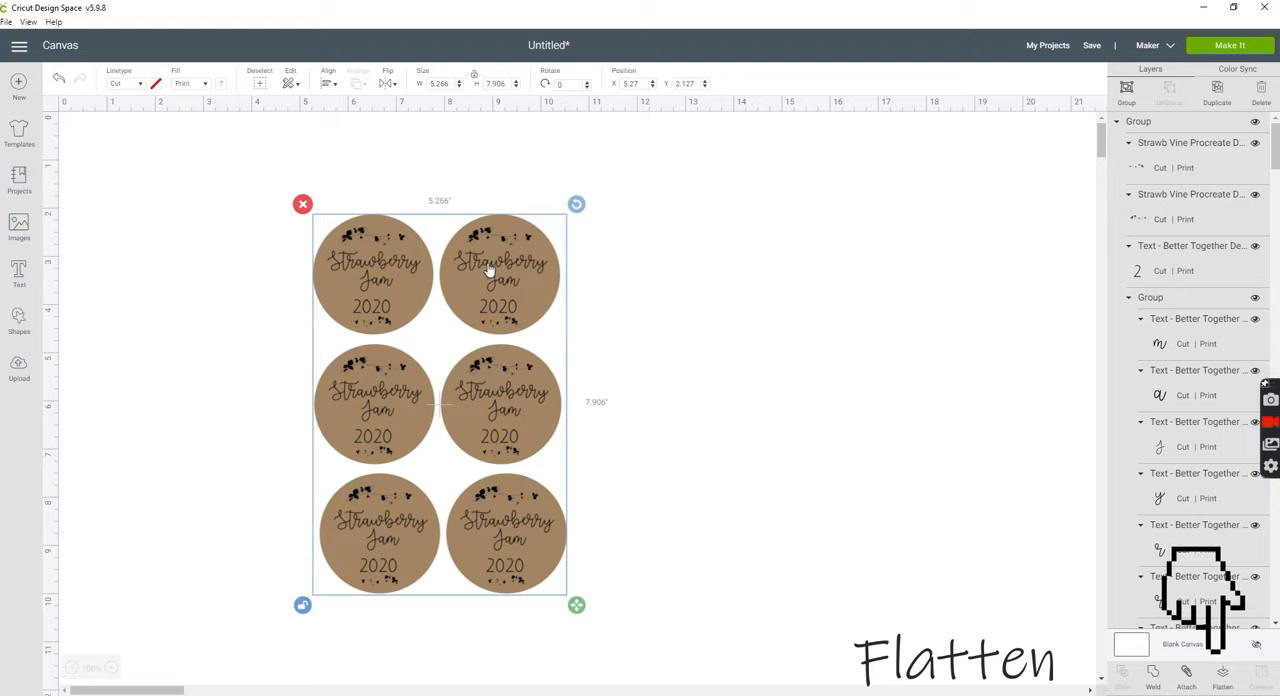
pyautogui.click(1220, 676)
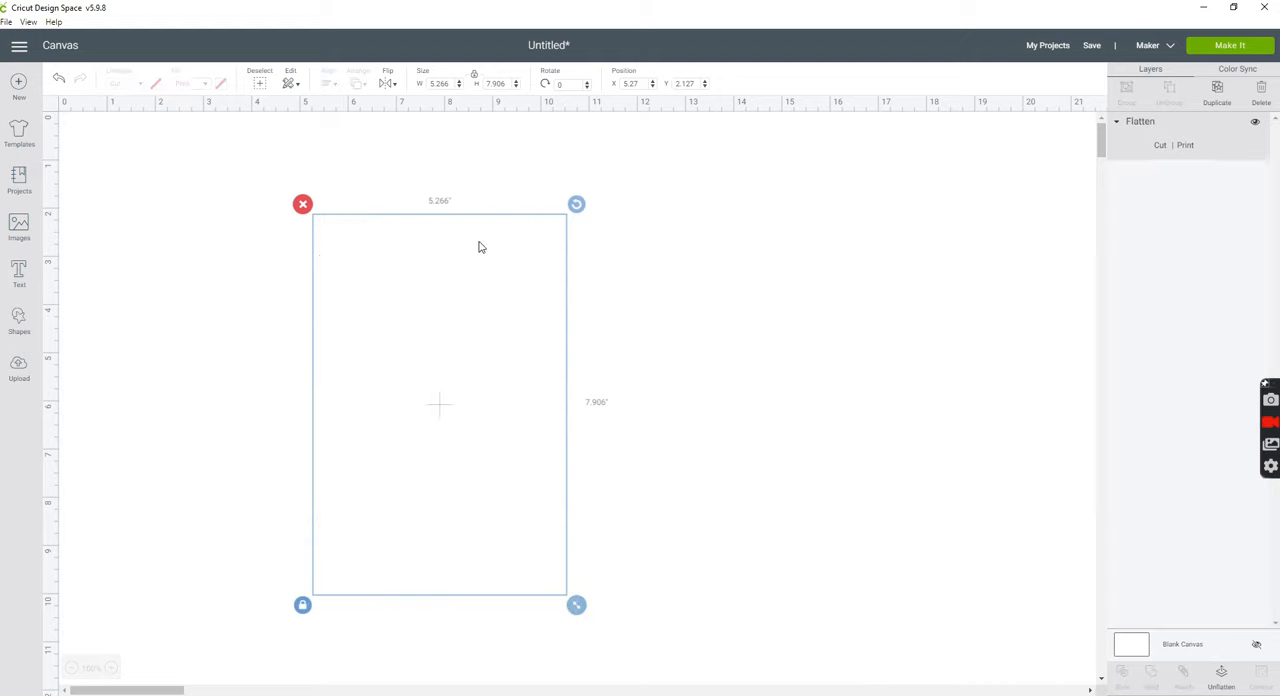
pyautogui.moveTo(512, 272)
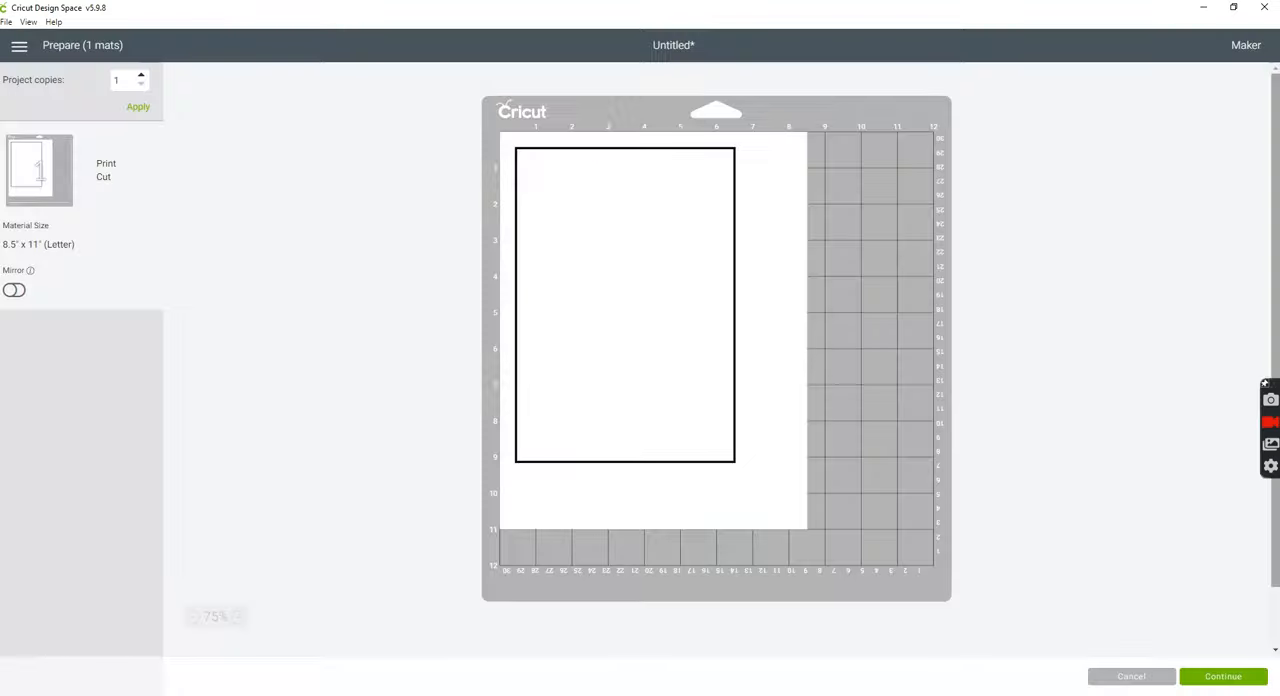
# Proceed through Make It to Send to Printer and list the available printers.
pyautogui.click(1224, 676)
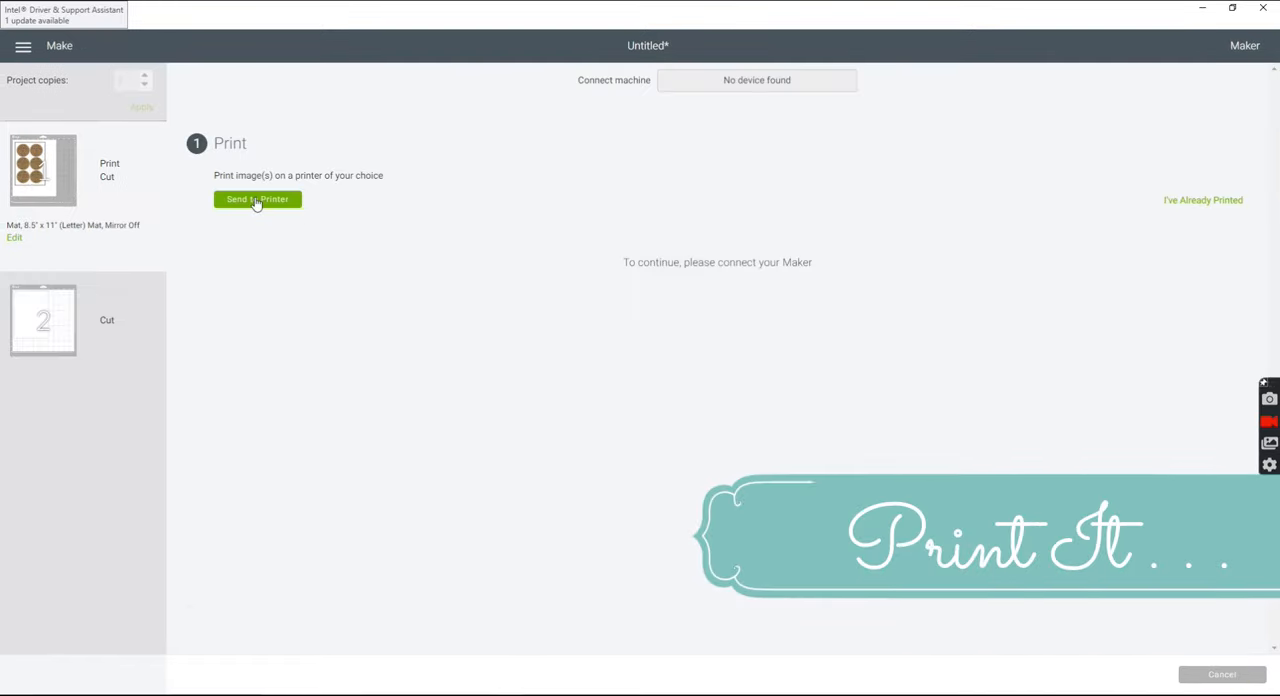
pyautogui.click(256, 200)
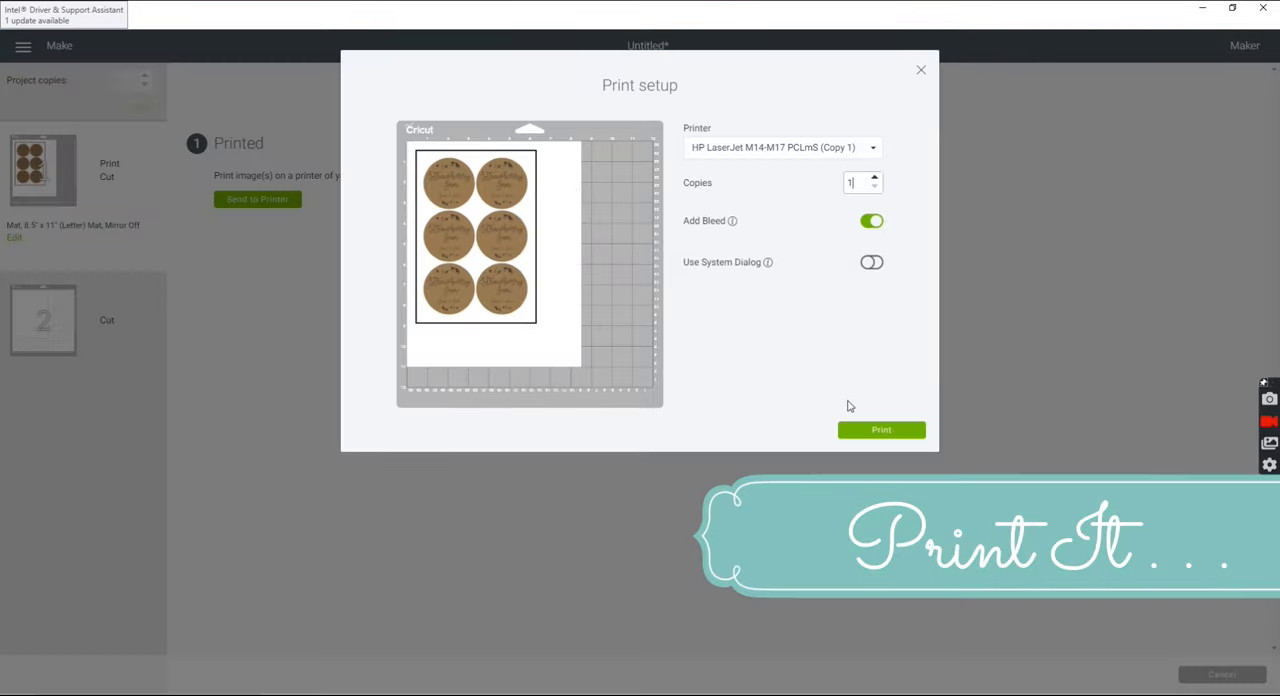
pyautogui.click(872, 148)
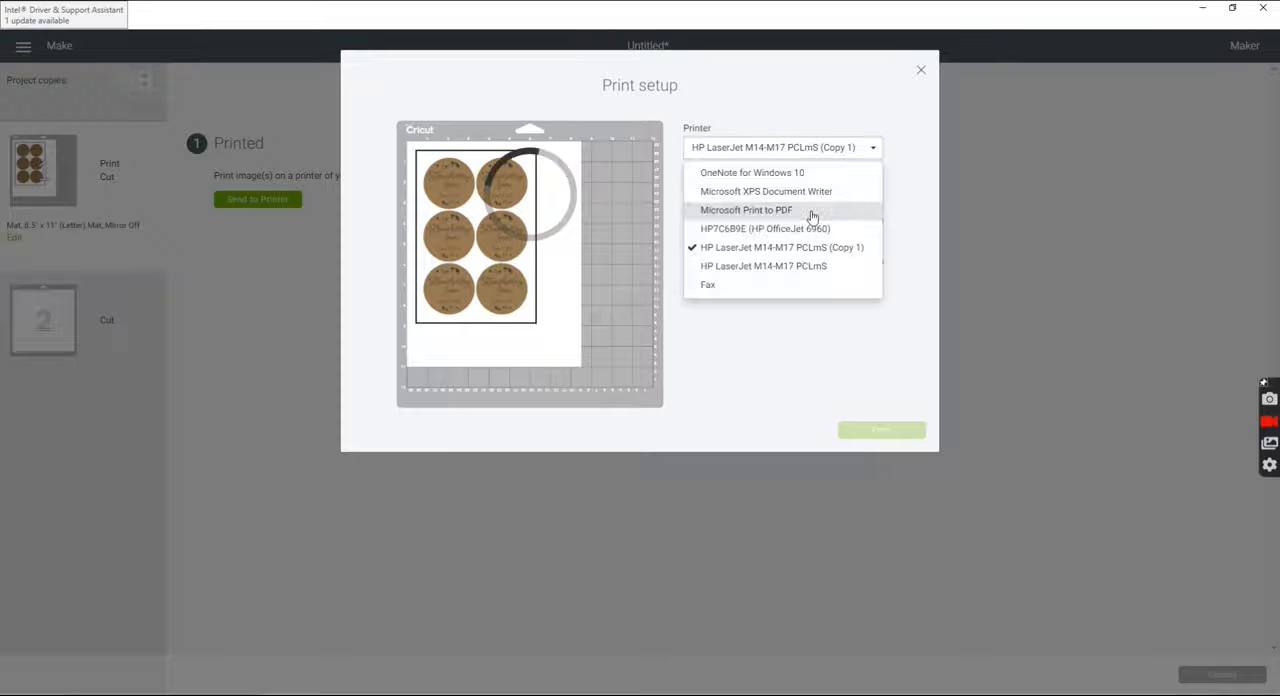